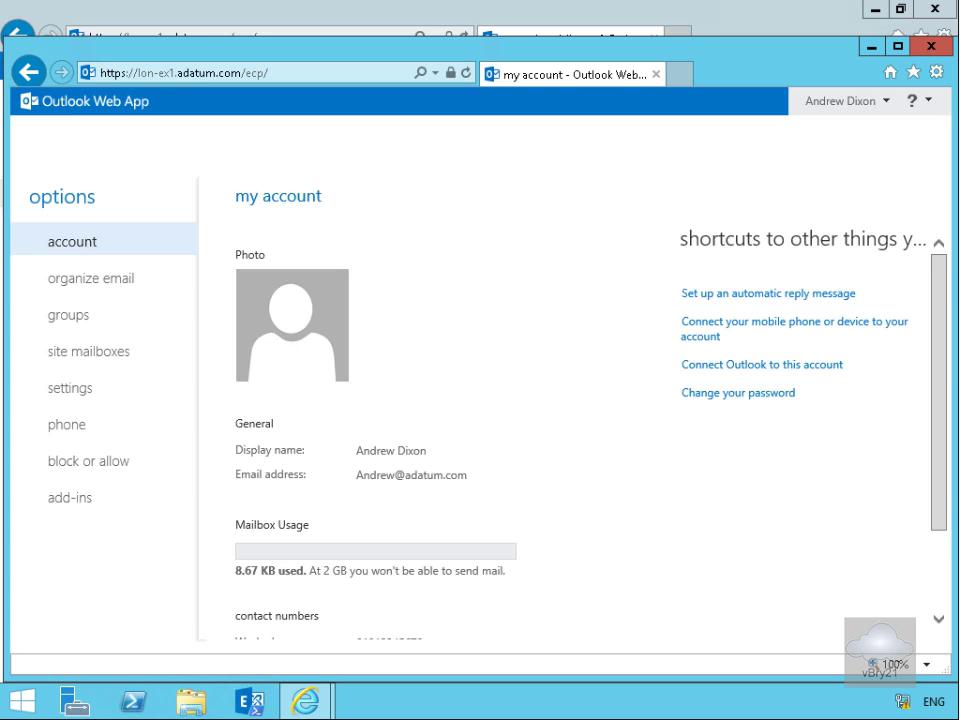
mouse_move(866, 552)
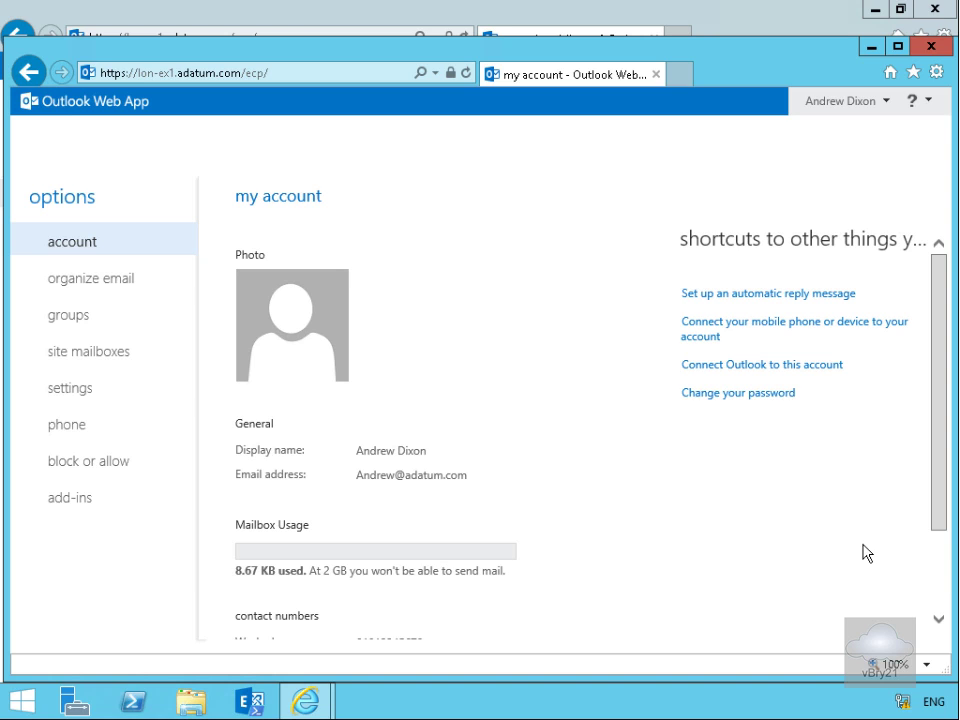
mouse_move(416, 282)
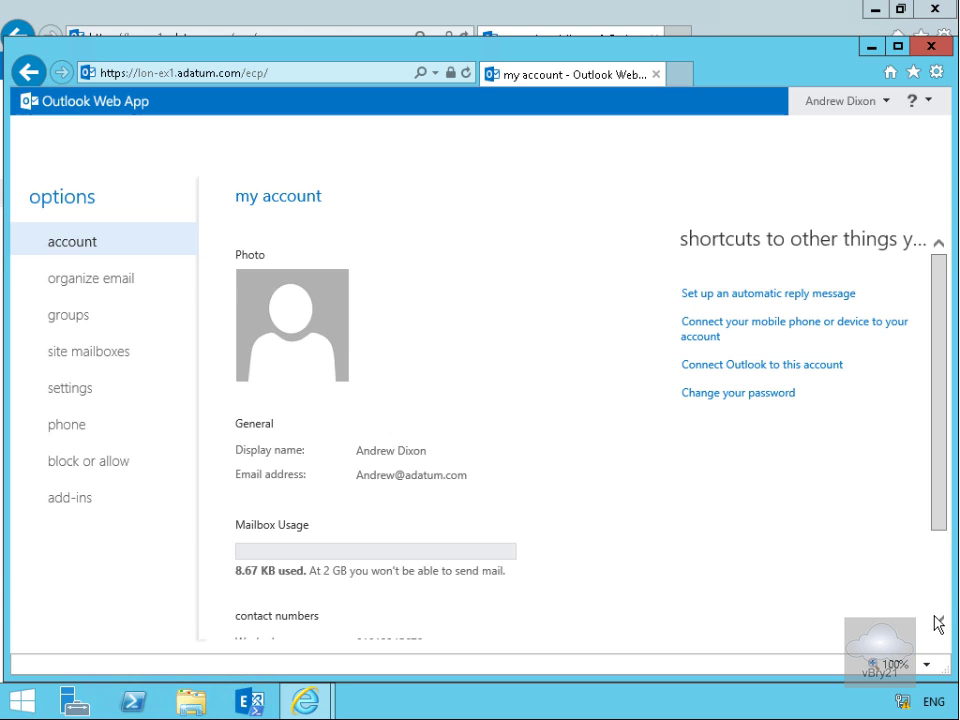
scroll("down", 3)
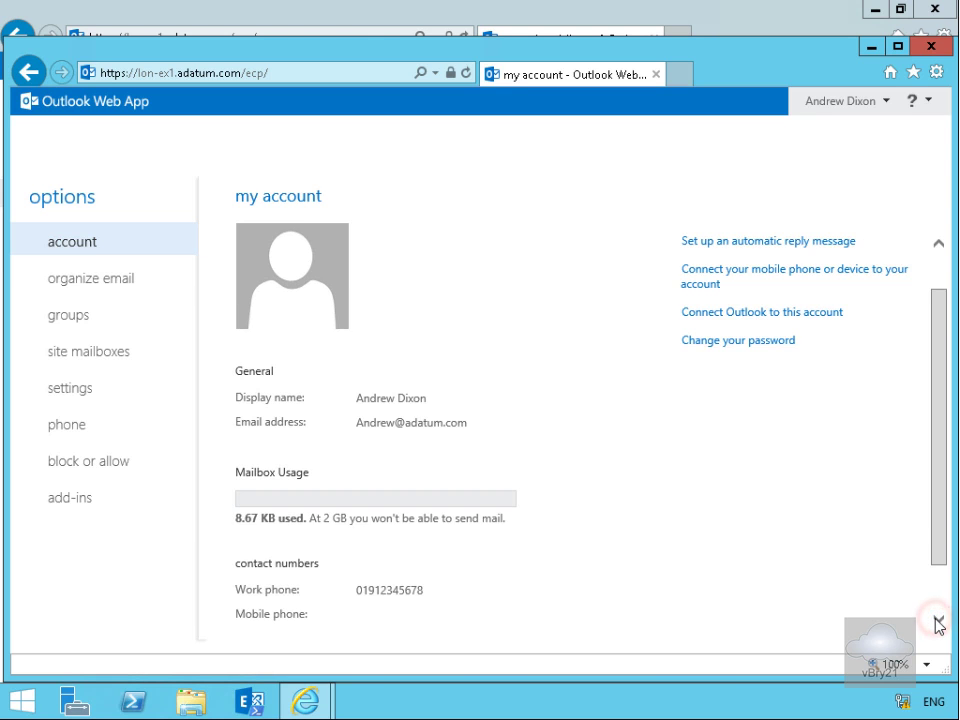
scroll("down", 3)
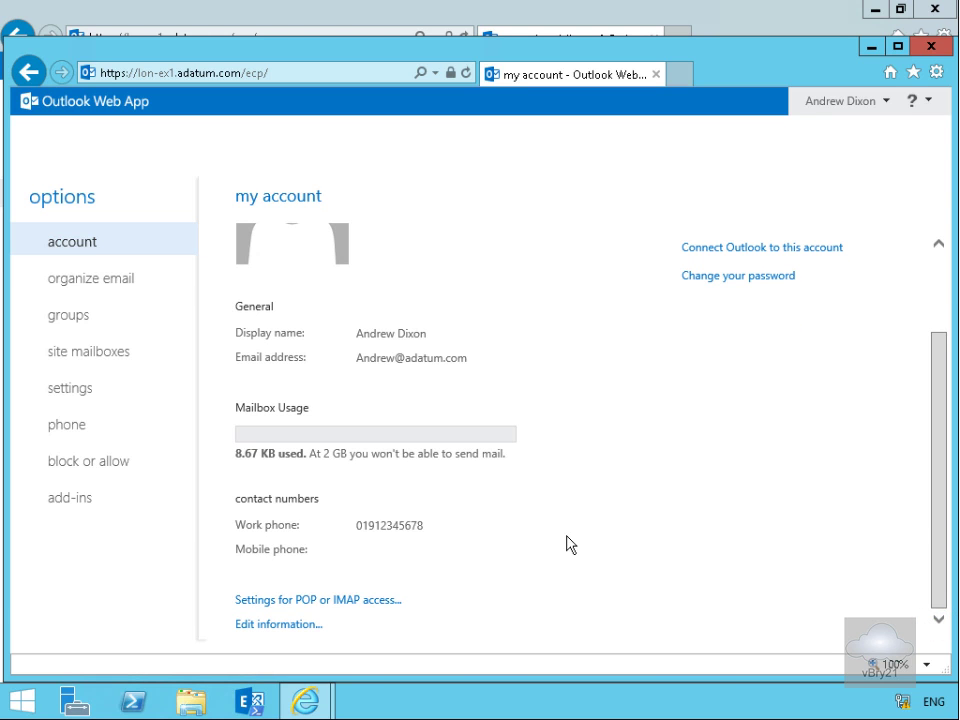
left_click(280, 624)
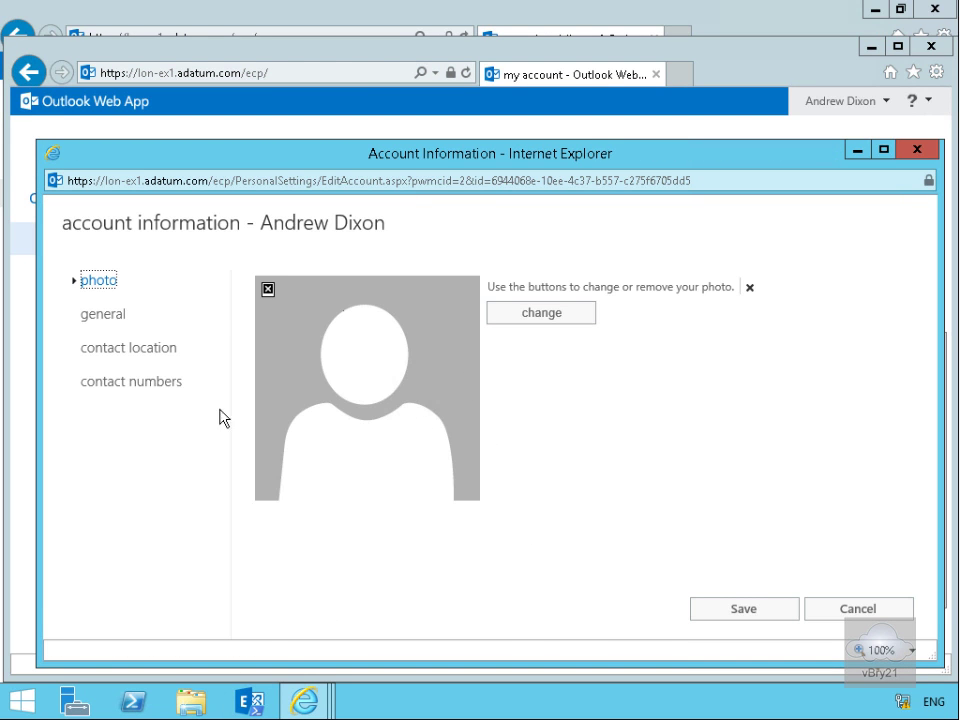
left_click(128, 348)
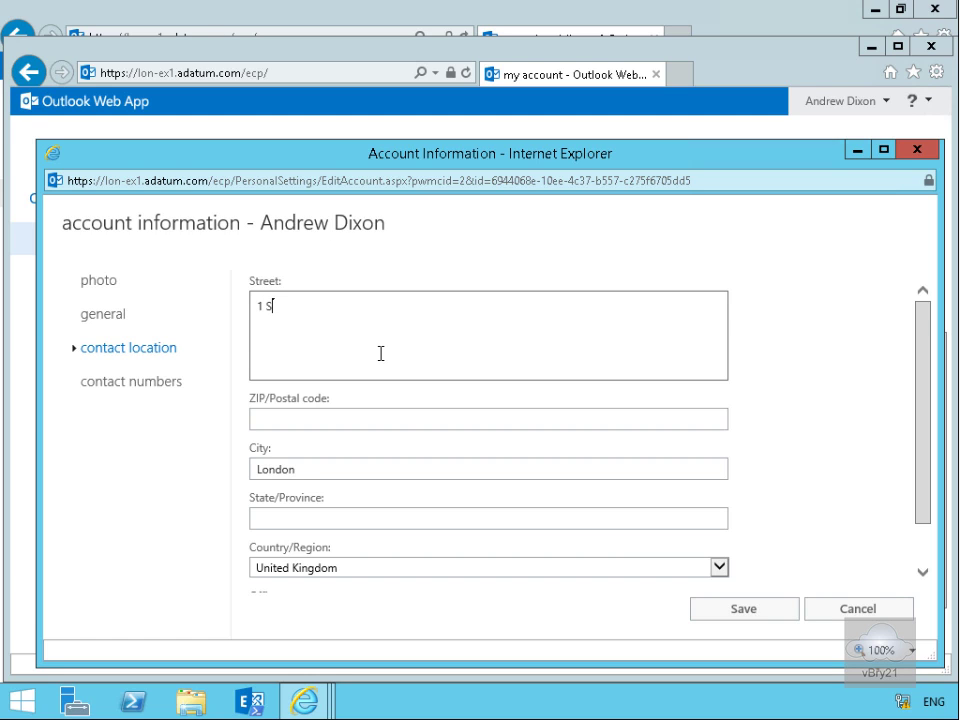
type("t James")
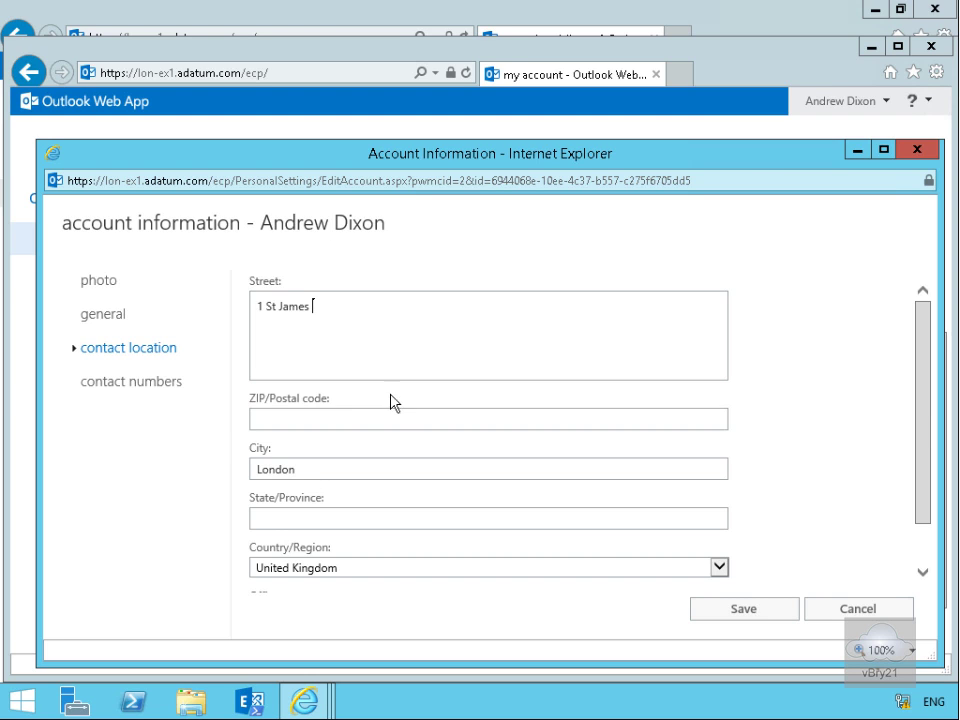
left_click(488, 420)
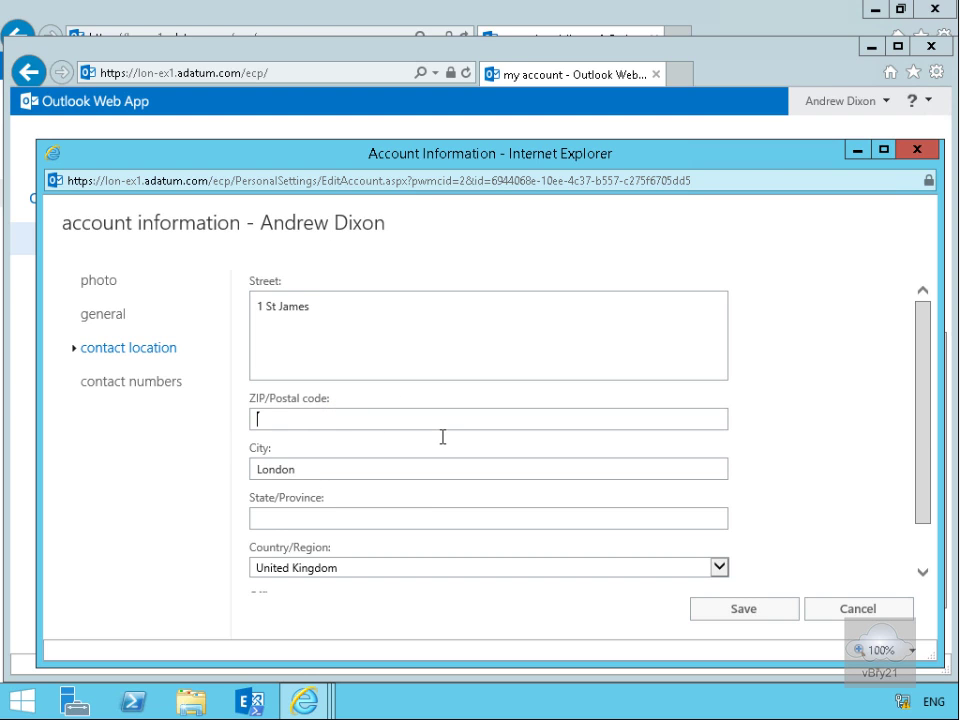
type("NE15E")
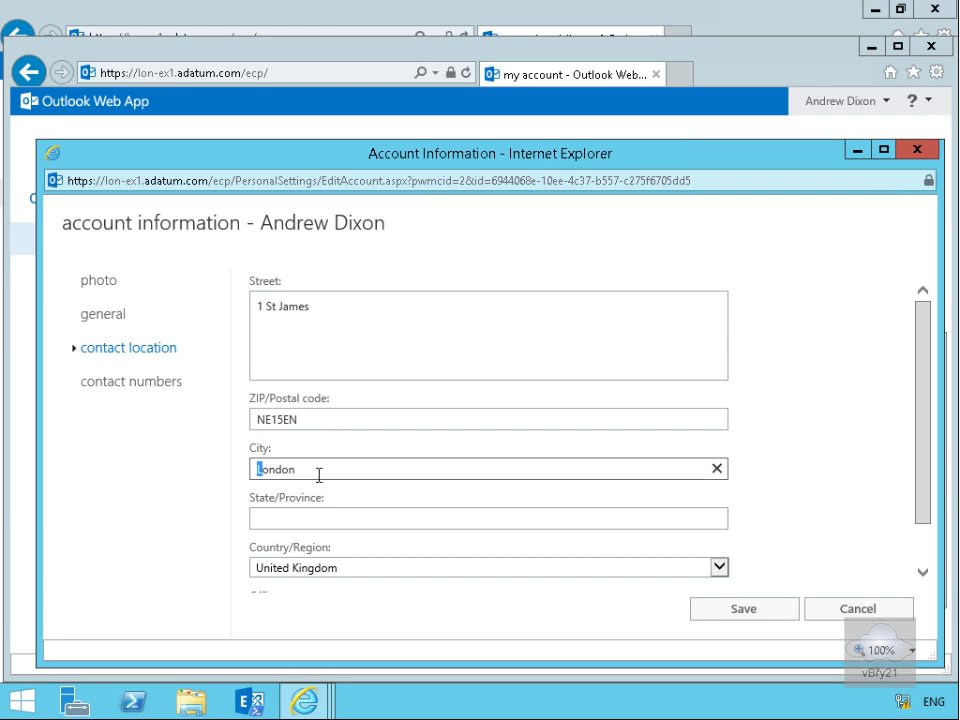
type("Newcastle")
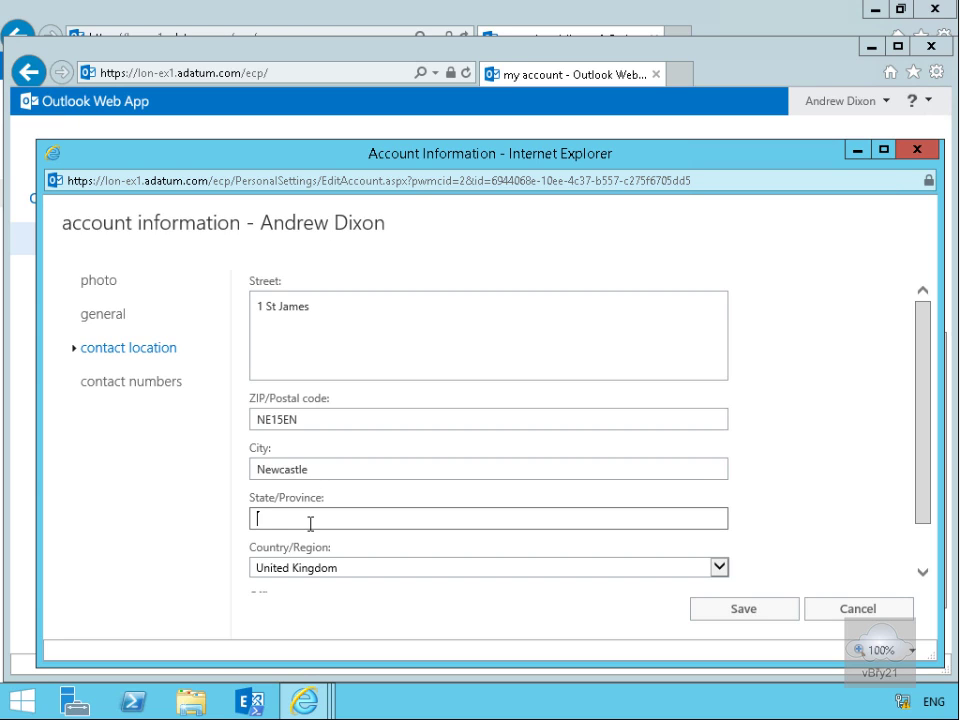
type("Tyne and")
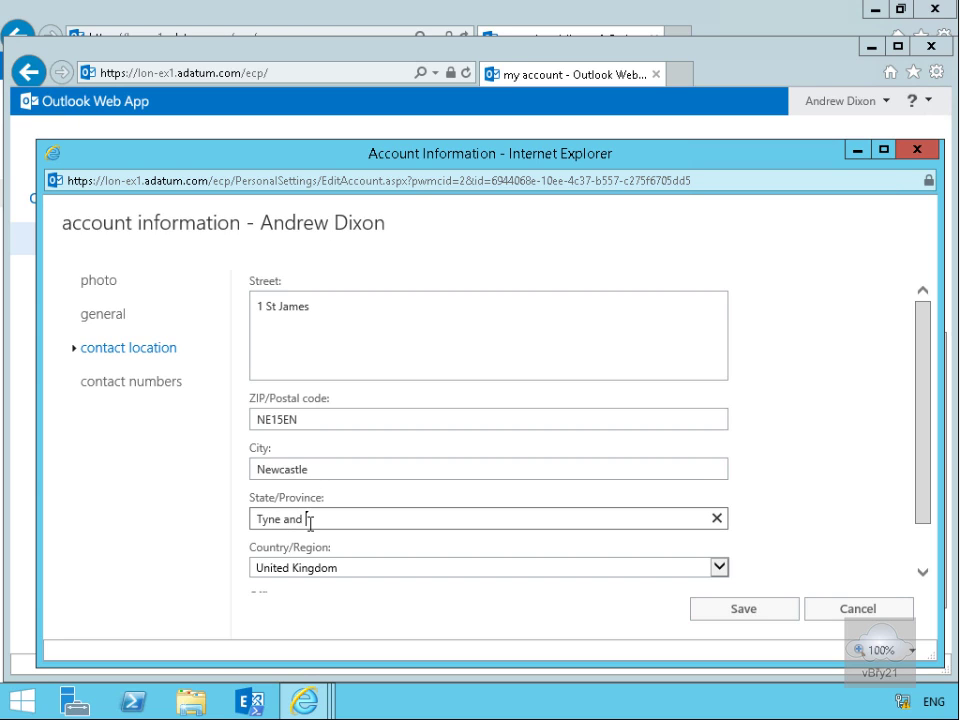
type("Wear")
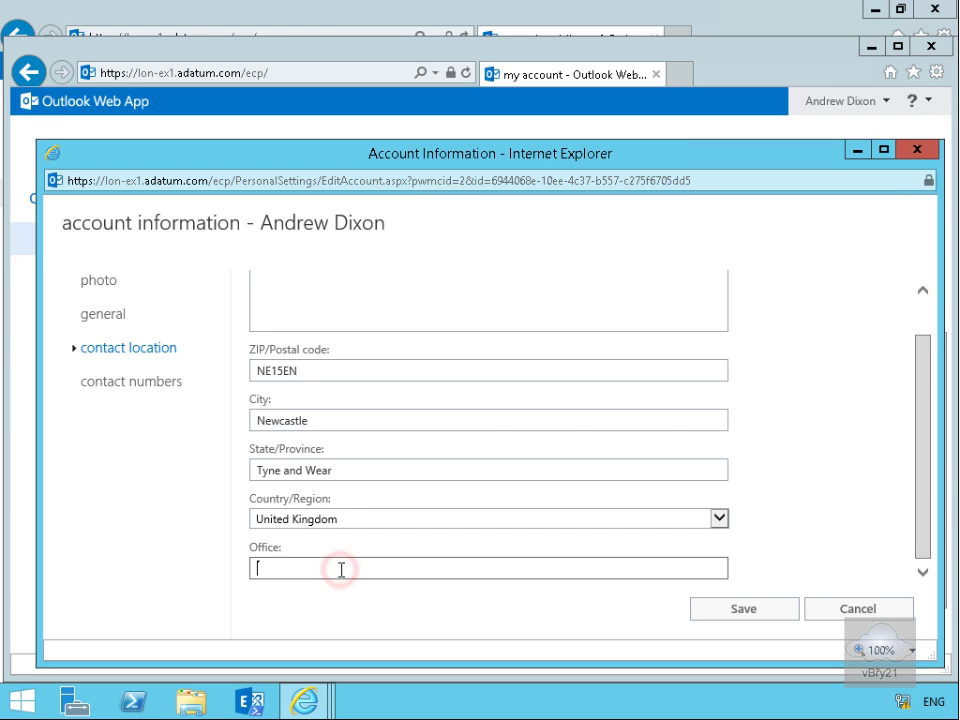
type("Newcast")
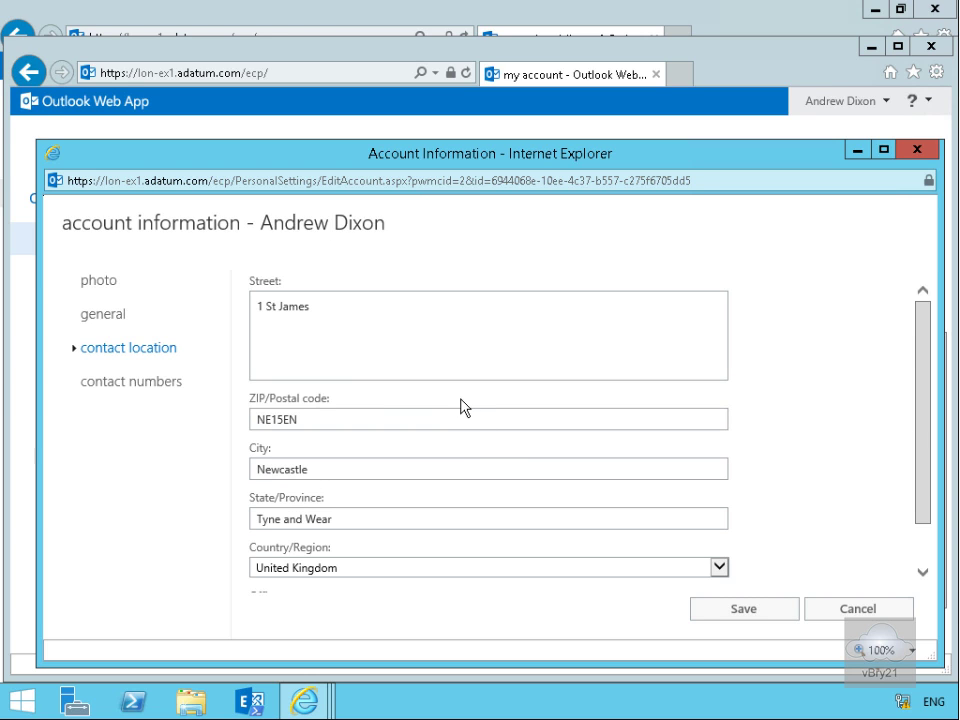
left_click(320, 306)
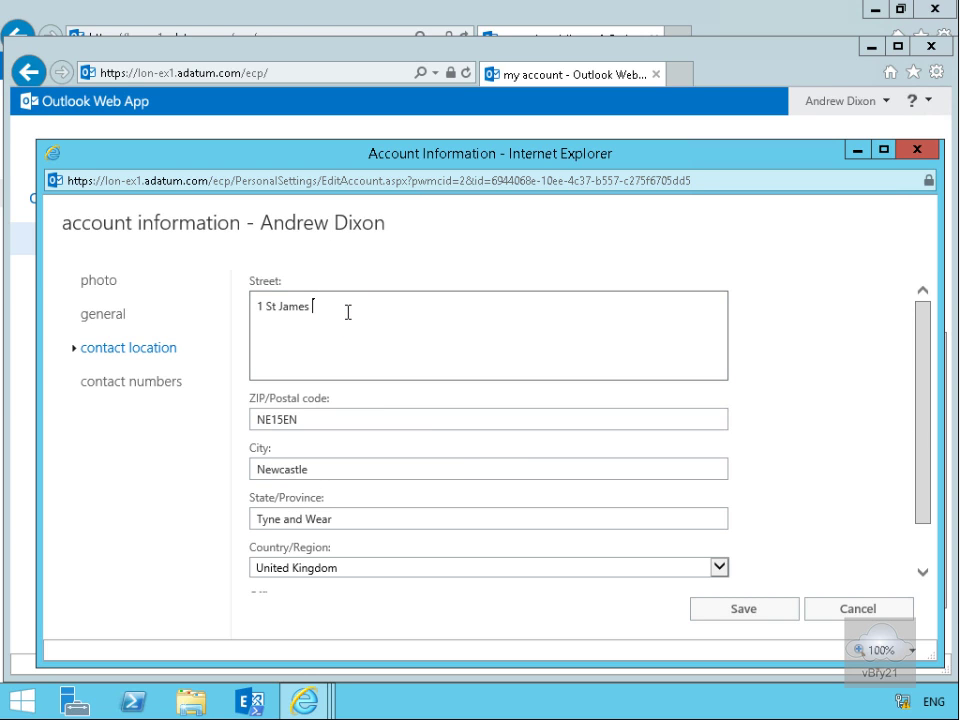
type("Gate")
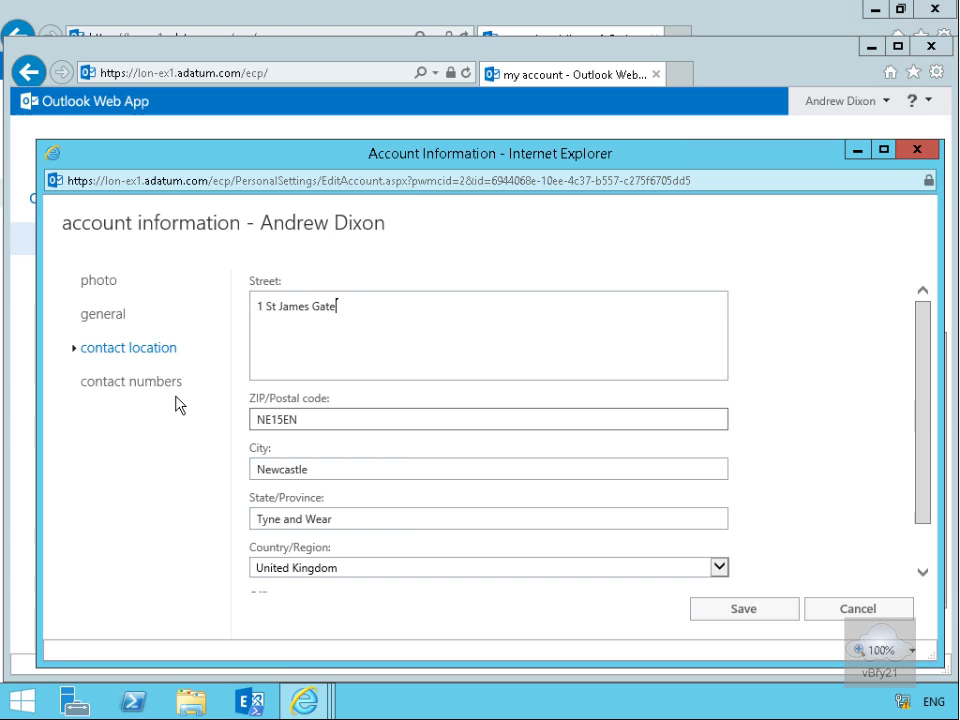
left_click(132, 380)
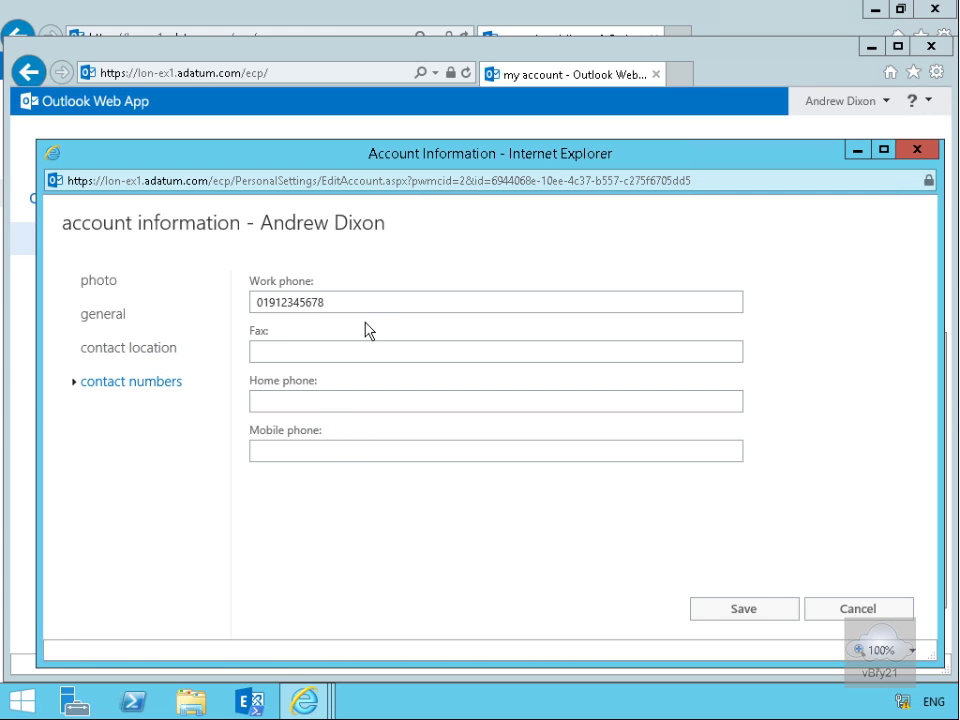
double_click(310, 302)
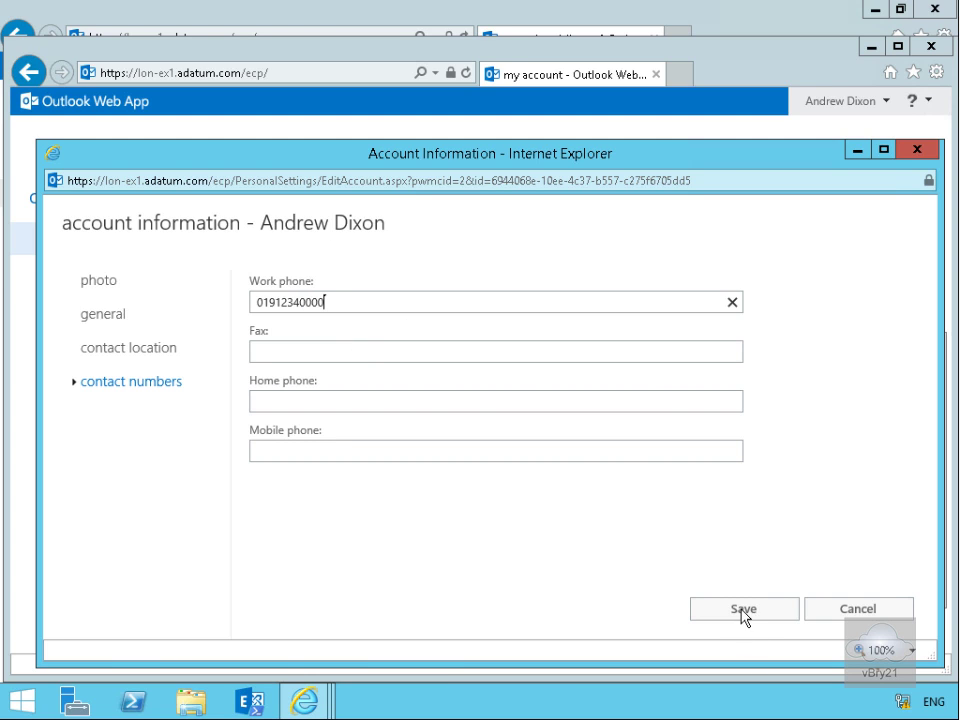
left_click(744, 608)
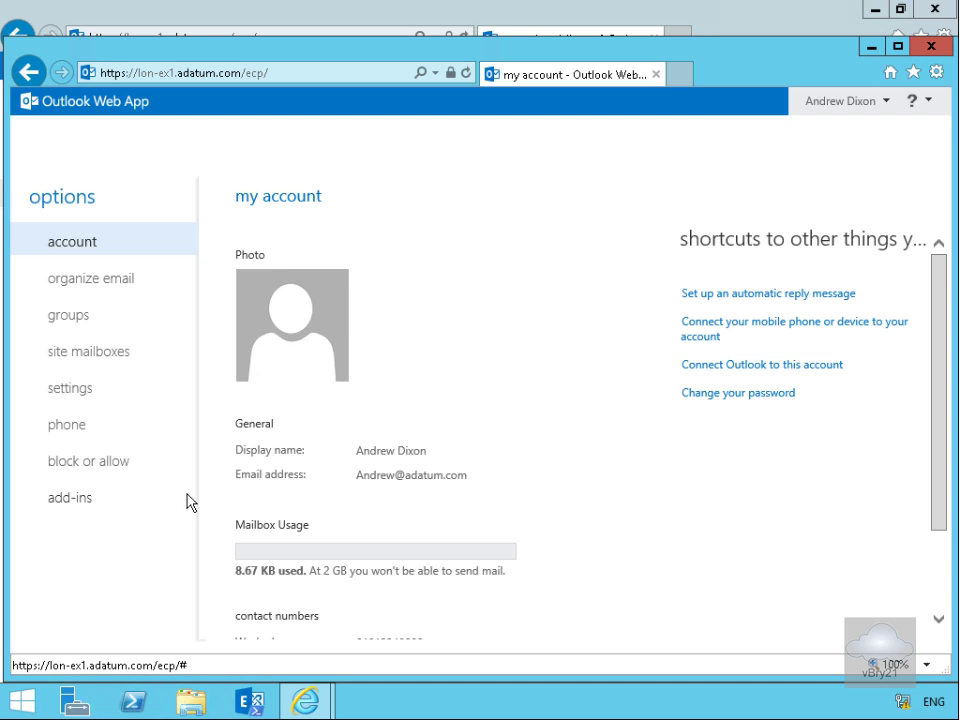
mouse_move(138, 434)
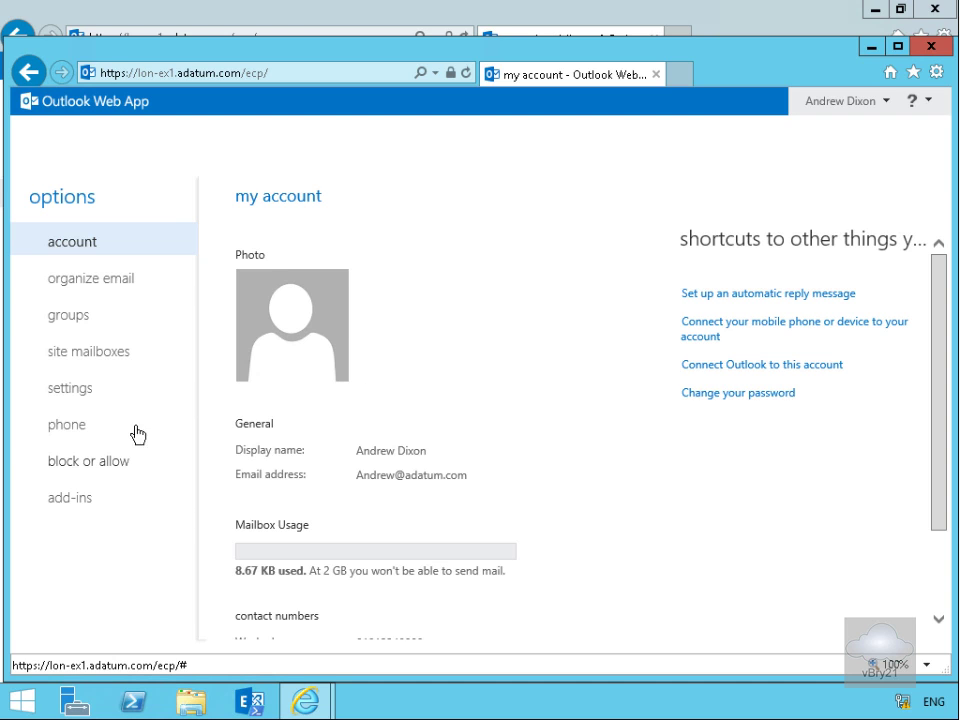
Search all joinable groups for 'IT', find none, and close the all groups window
left_click(68, 314)
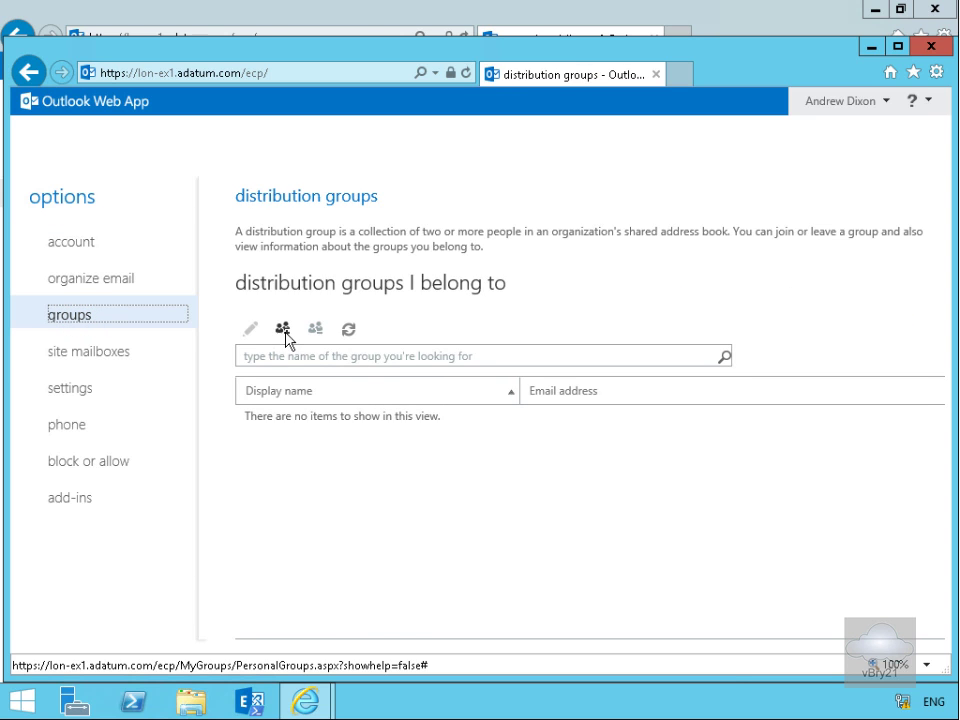
left_click(284, 328)
type("m")
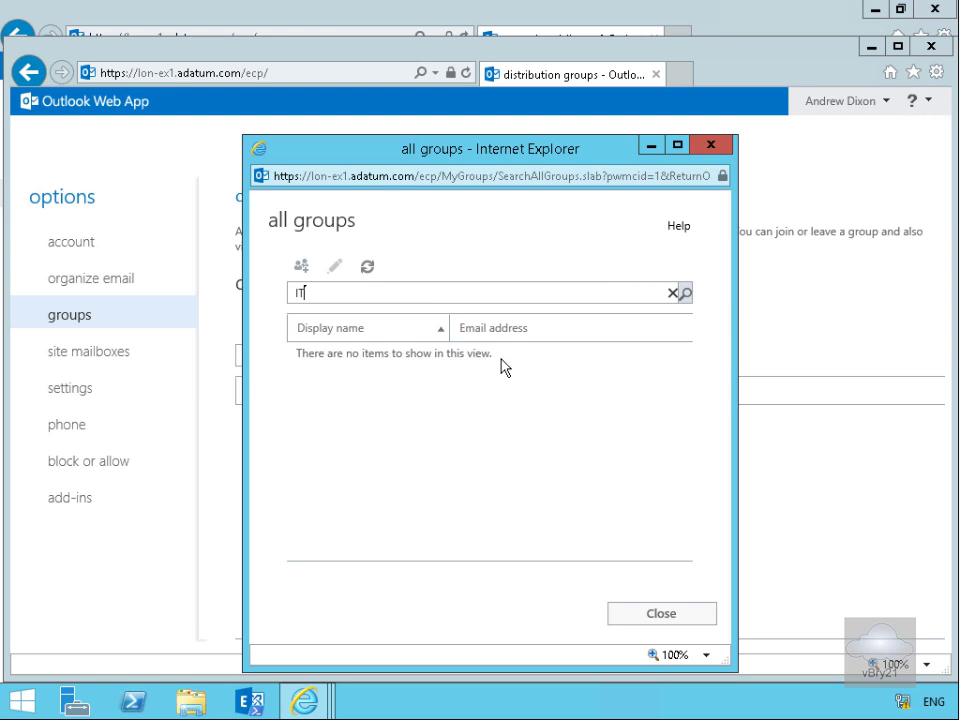
left_click(684, 292)
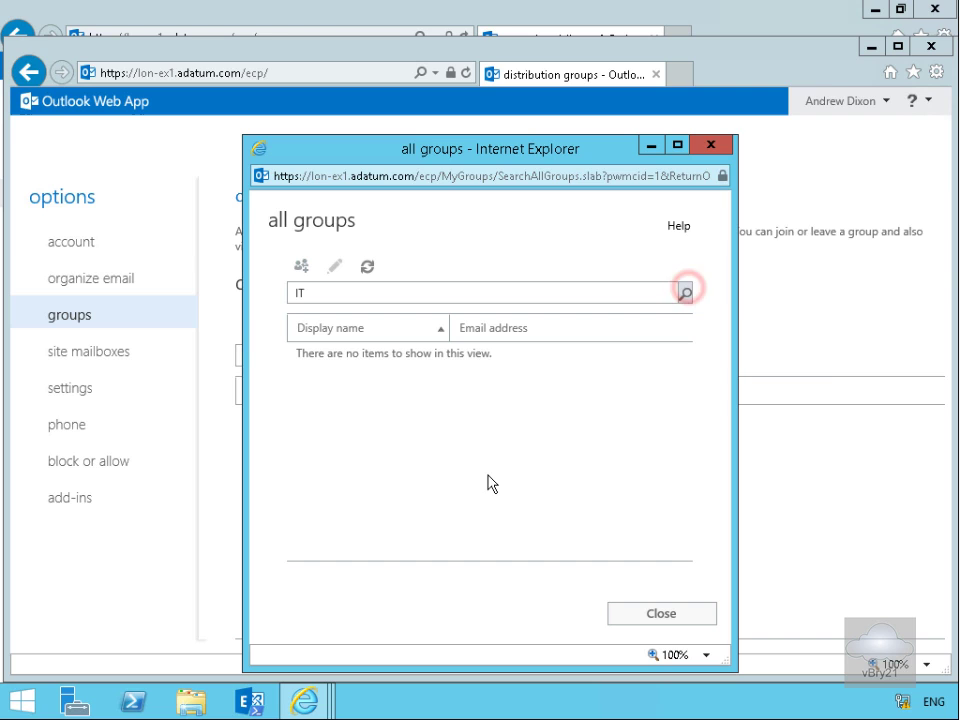
left_click(684, 292)
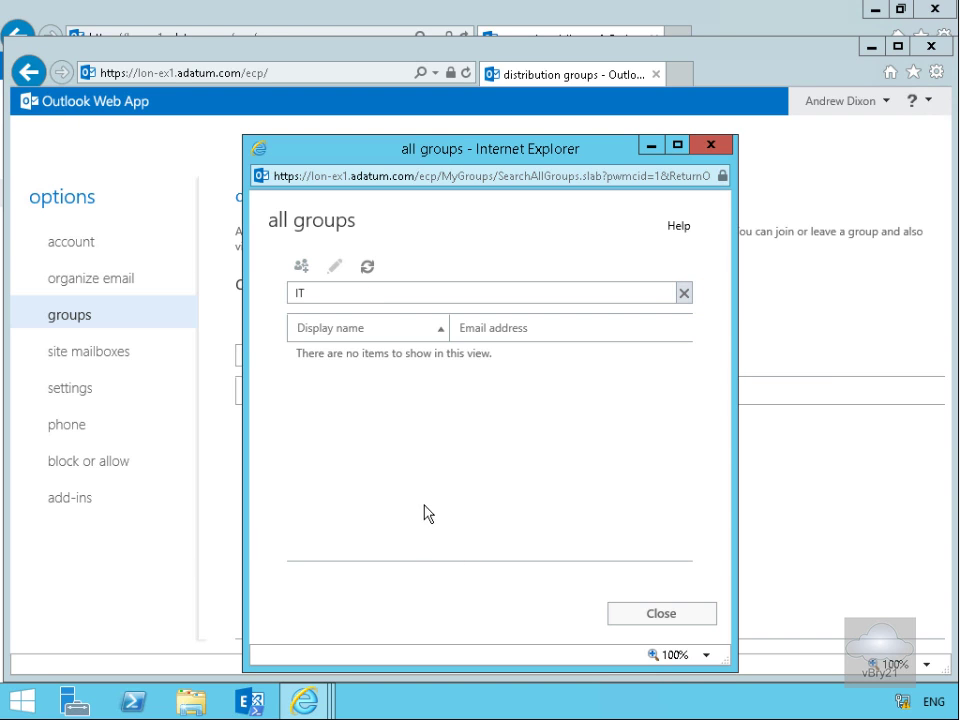
mouse_move(474, 500)
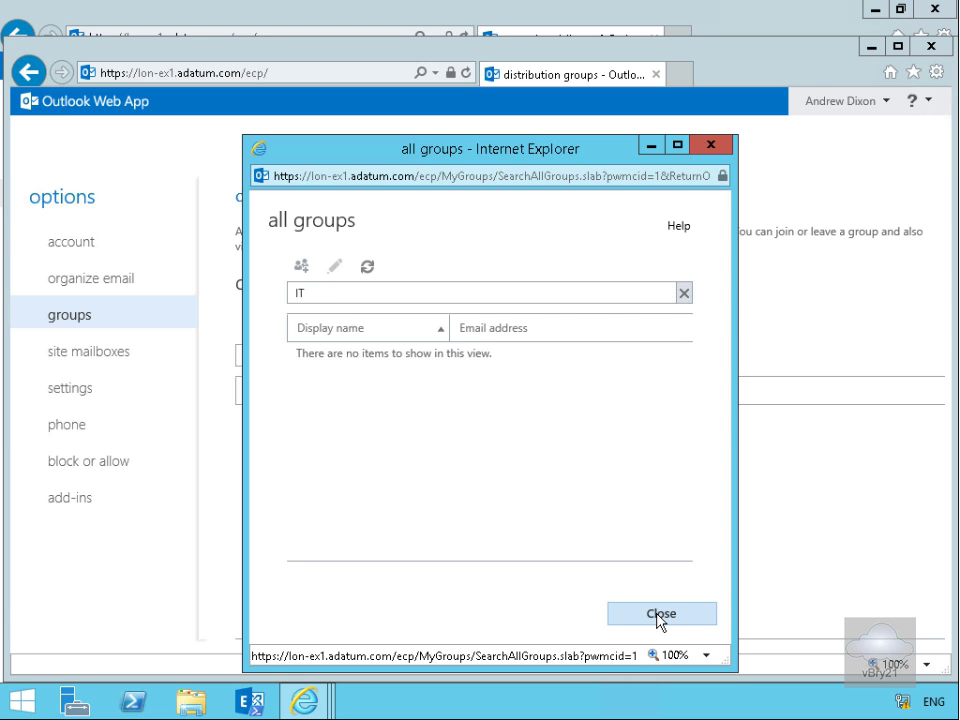
left_click(660, 612)
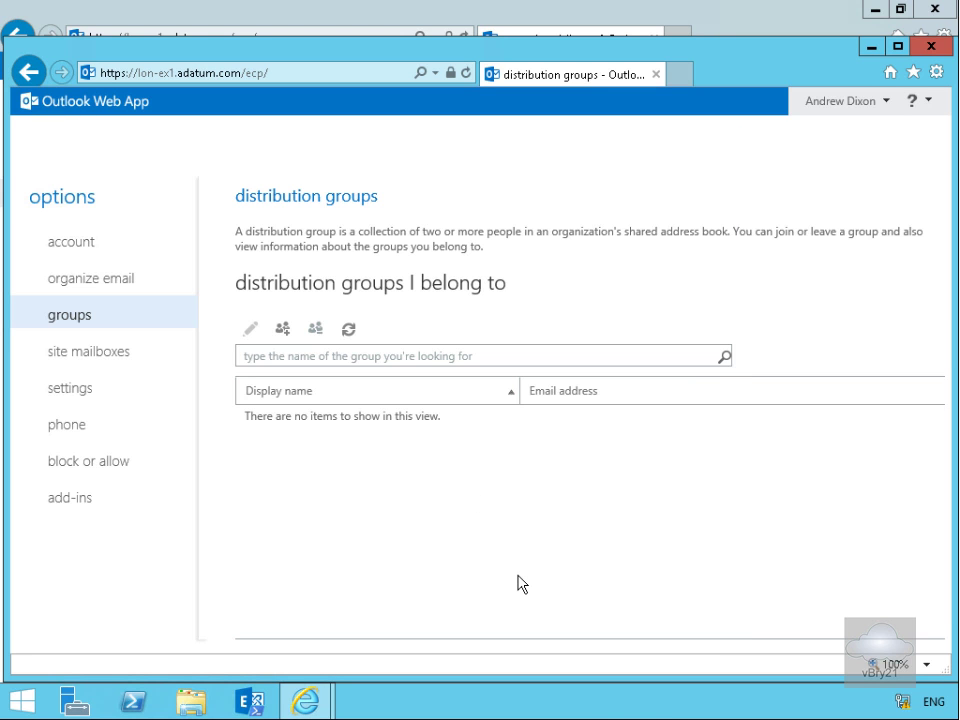
mouse_move(442, 464)
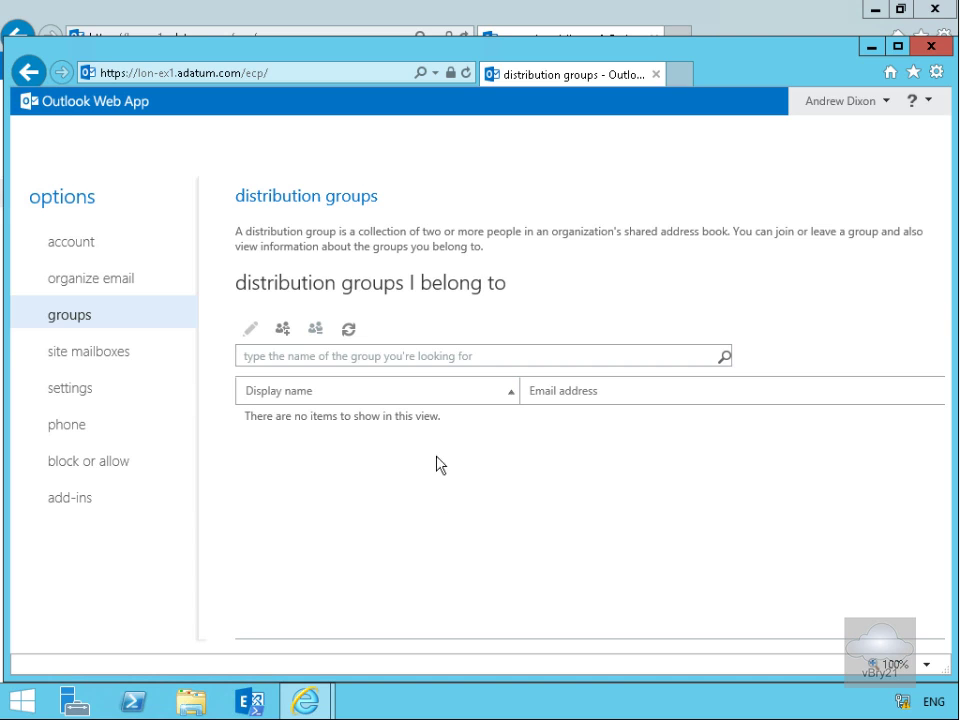
mouse_move(454, 476)
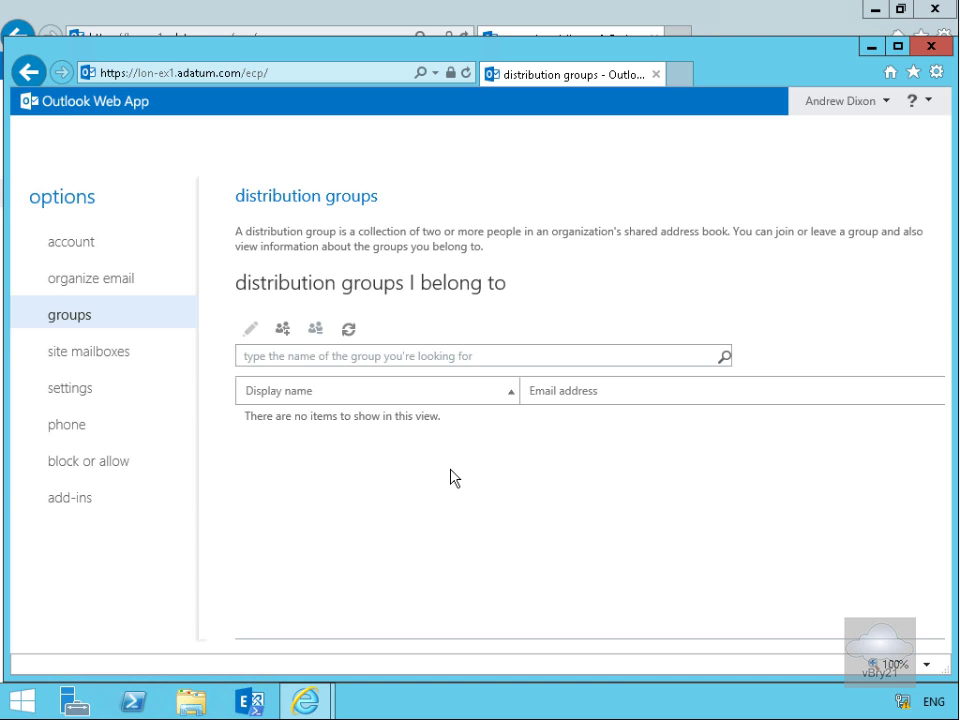
mouse_move(400, 472)
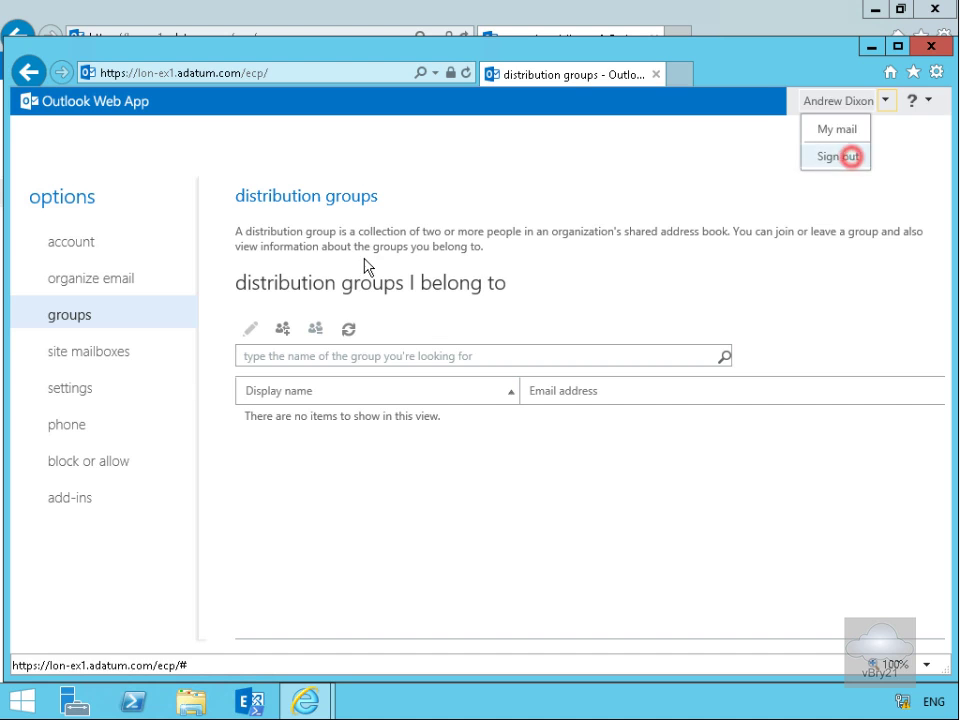
Sign out of the mailbox and sign in to the Exchange admin center as Administrator
left_click(832, 156)
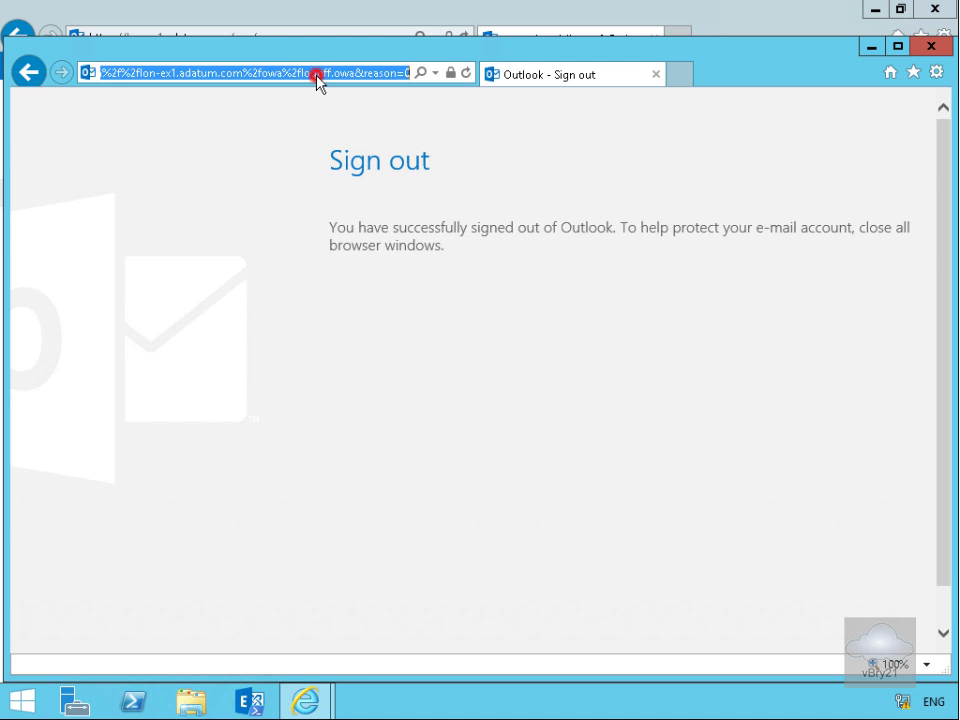
type("https://lon-ex1.adatum.com/")
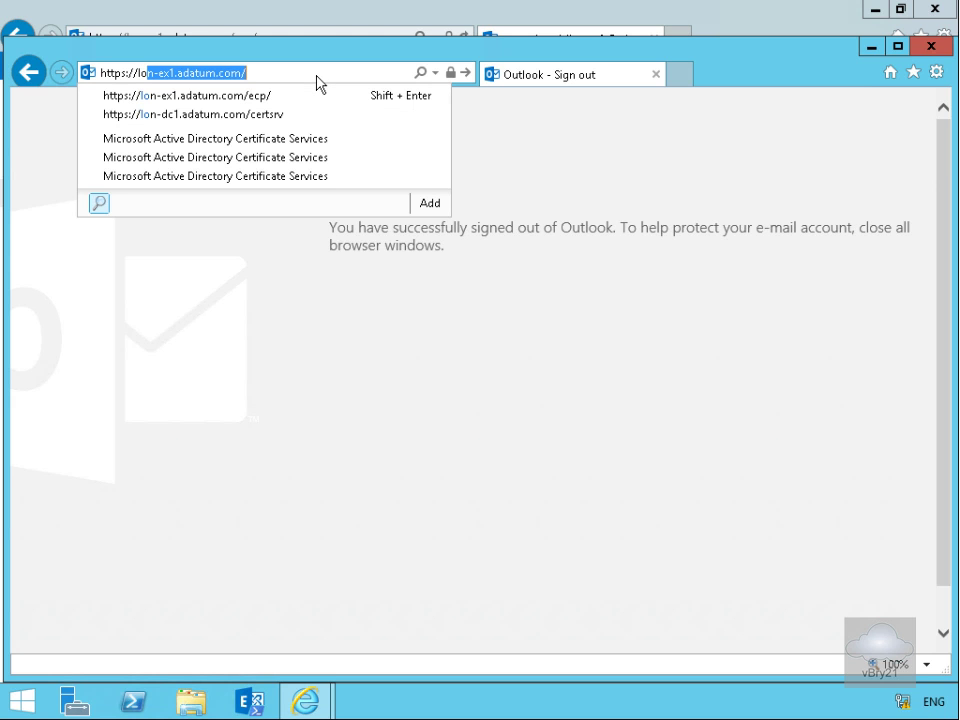
left_click(190, 96)
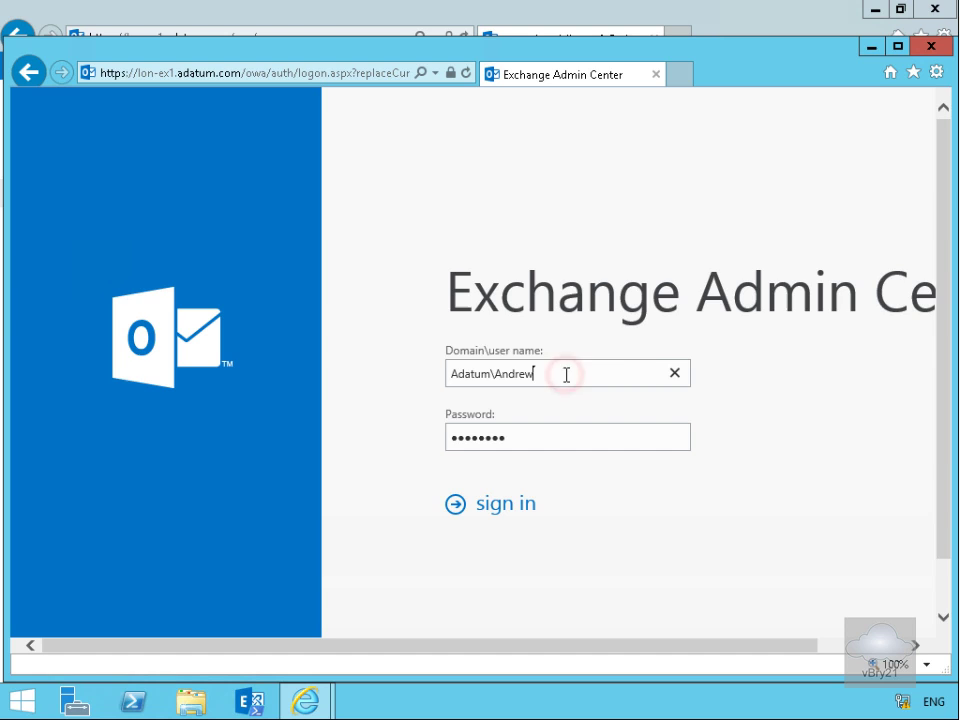
key("Backspace")
type("dministrator")
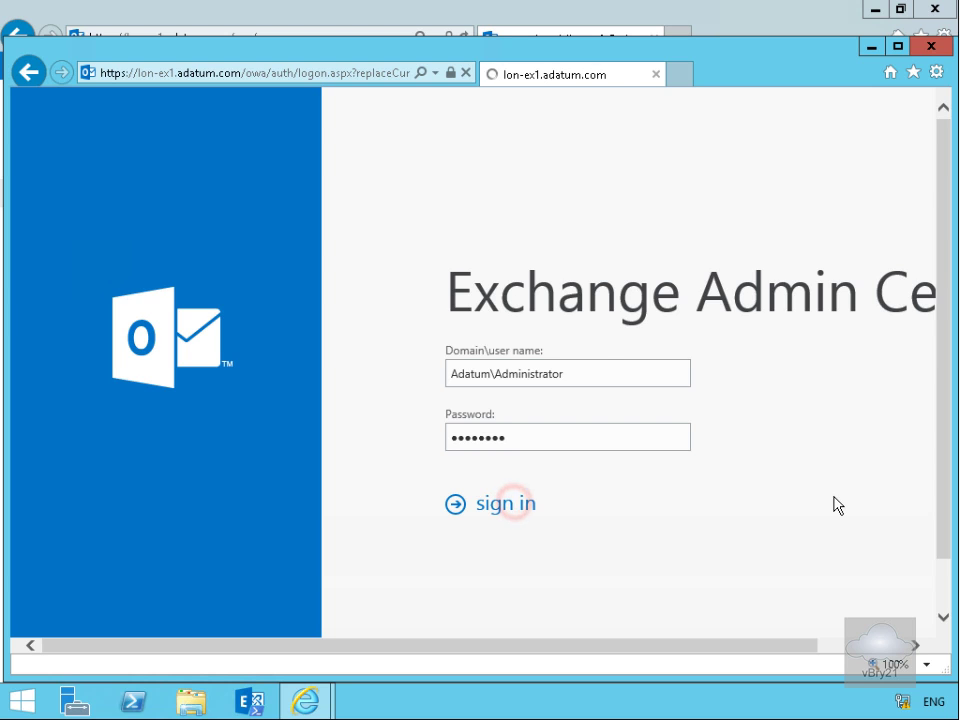
left_click(504, 504)
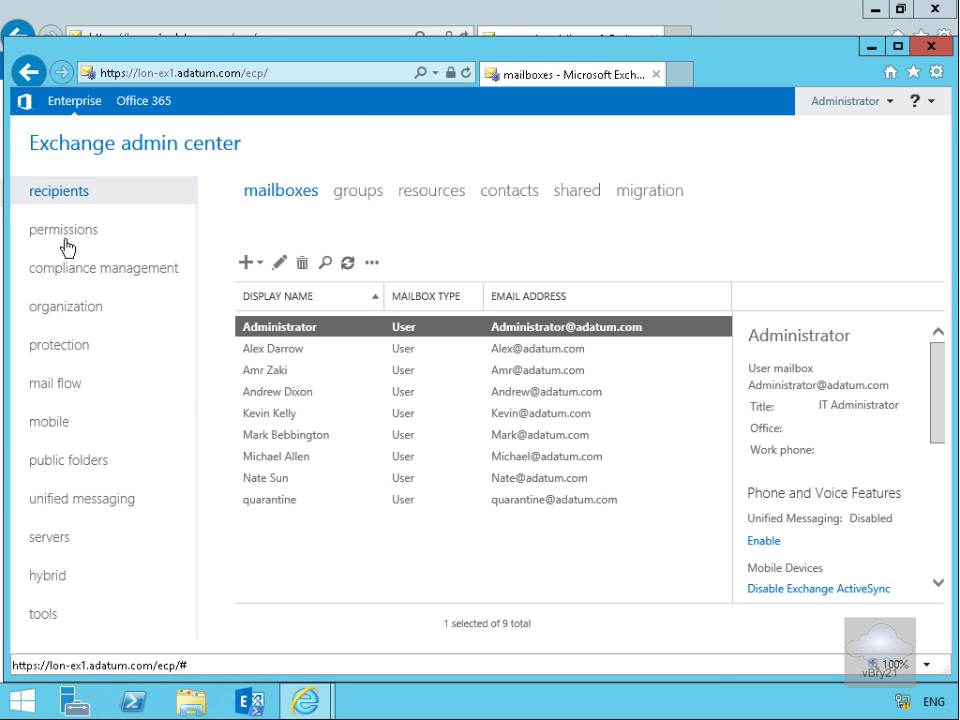
Under permissions > user roles, open the Default Role Assignment Policy for editing
left_click(64, 228)
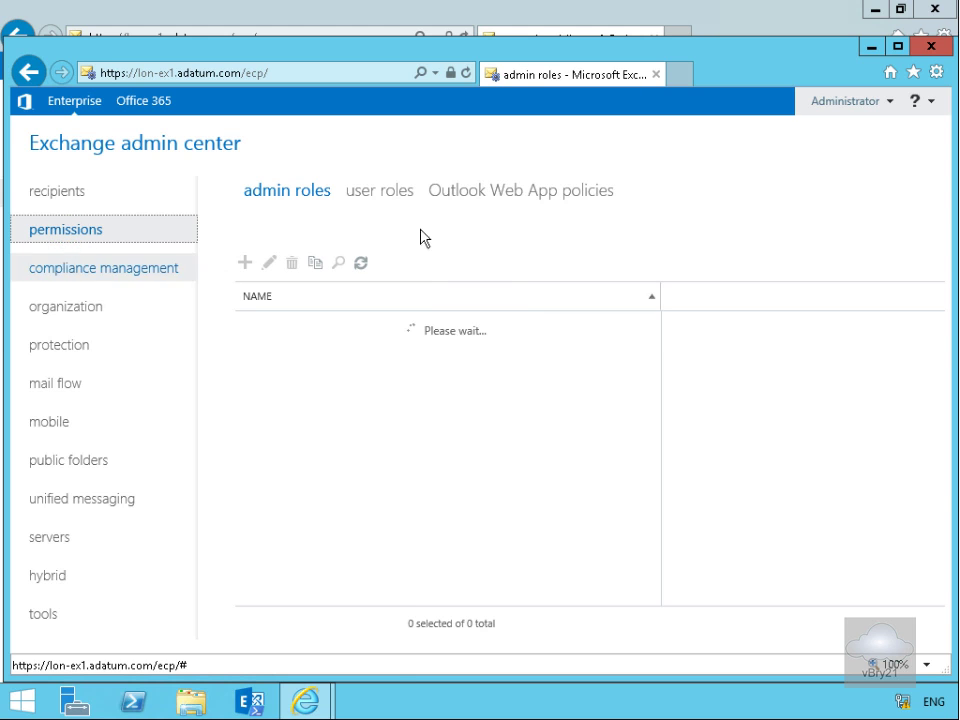
left_click(378, 190)
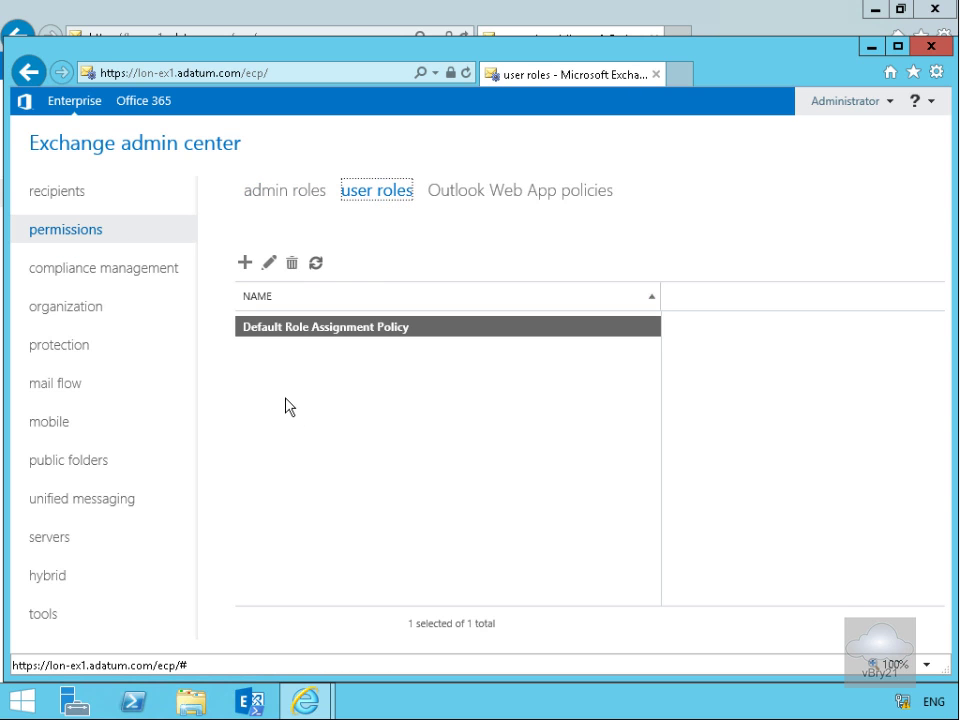
left_click(324, 326)
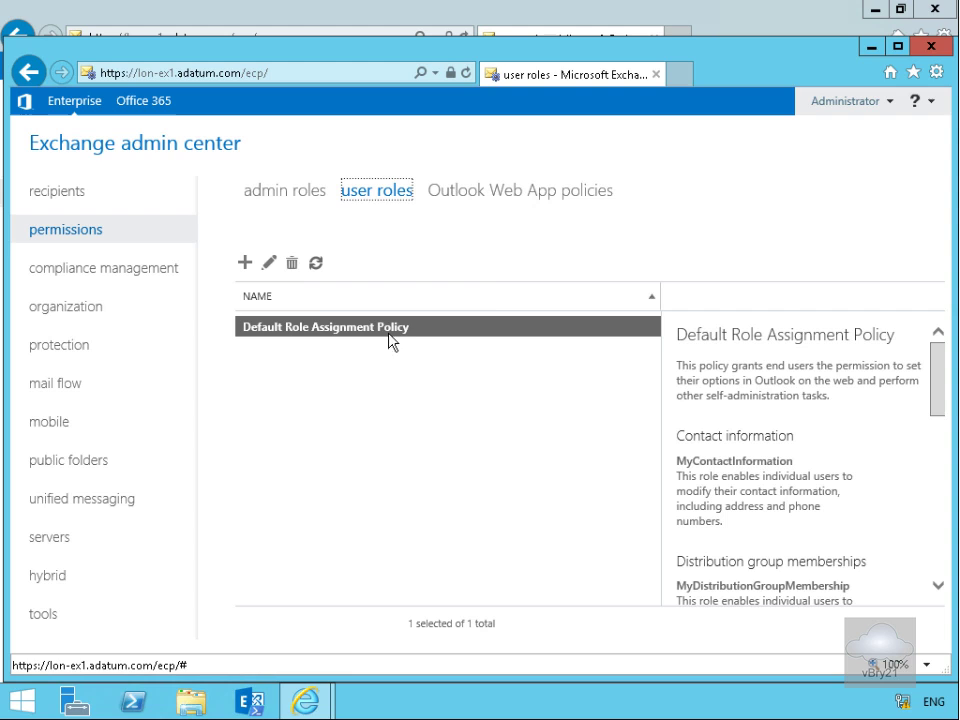
mouse_move(320, 344)
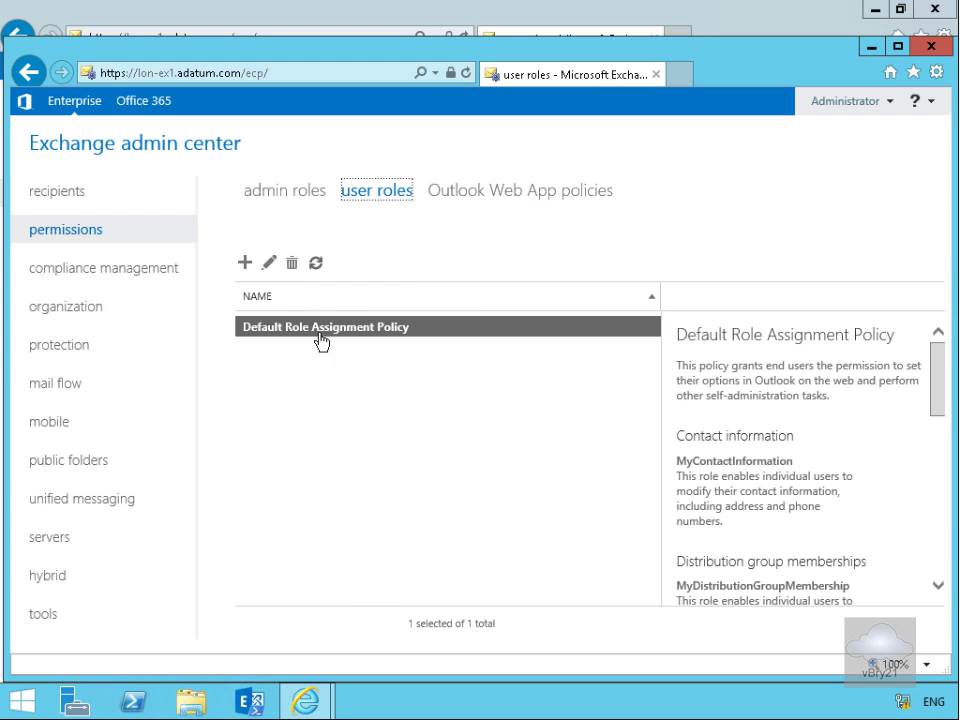
mouse_move(268, 262)
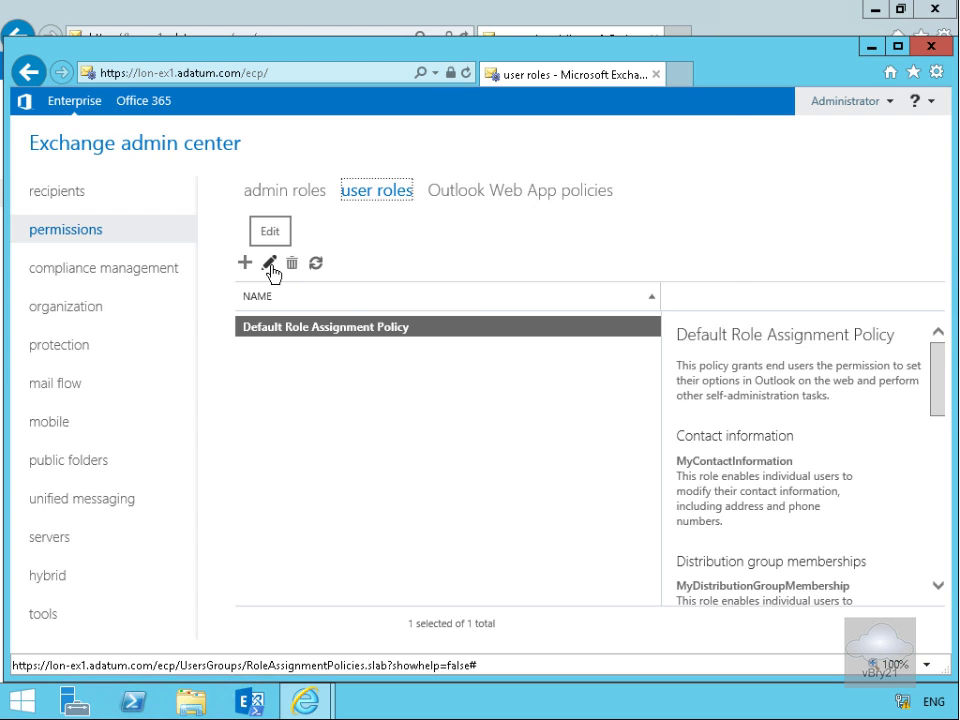
left_click(268, 262)
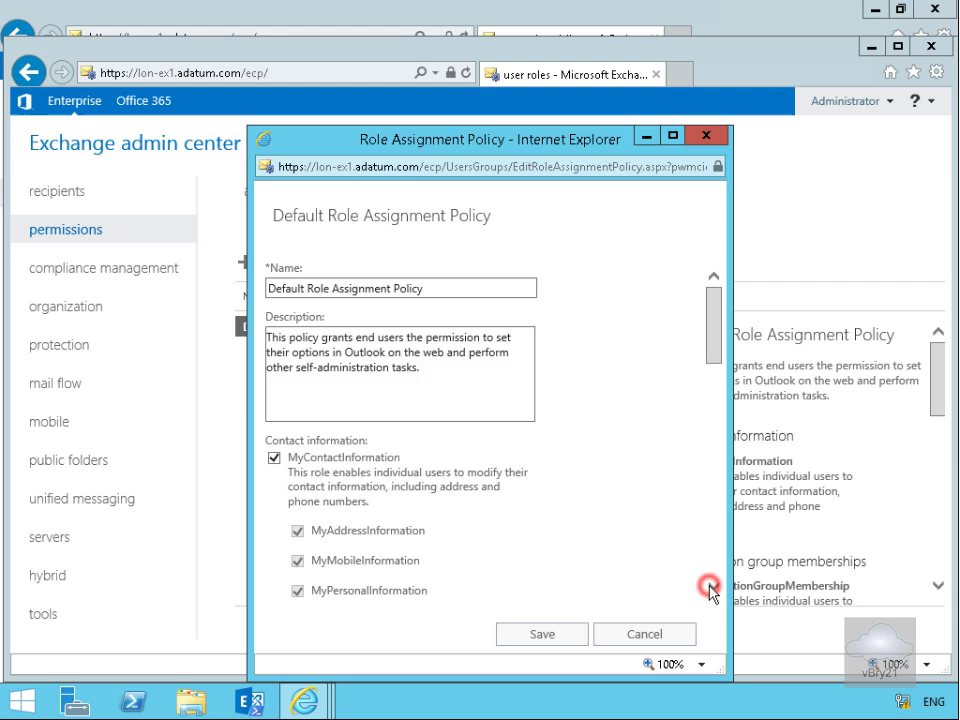
Uncheck MyContactInformation and check MyDistributionGroups in the default policy
left_click(712, 586)
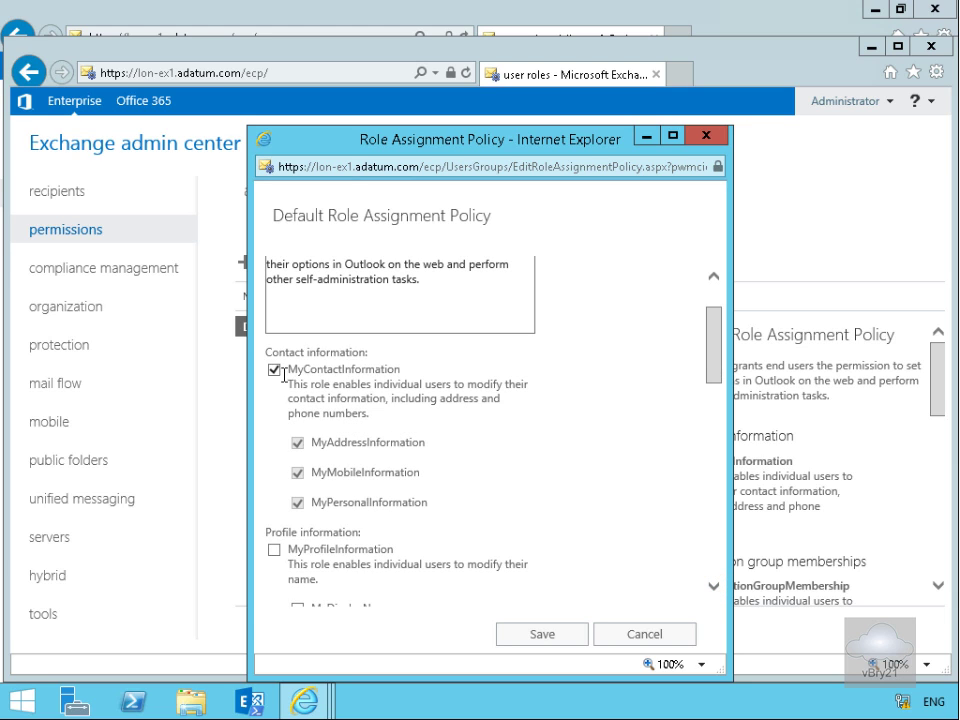
left_click(274, 368)
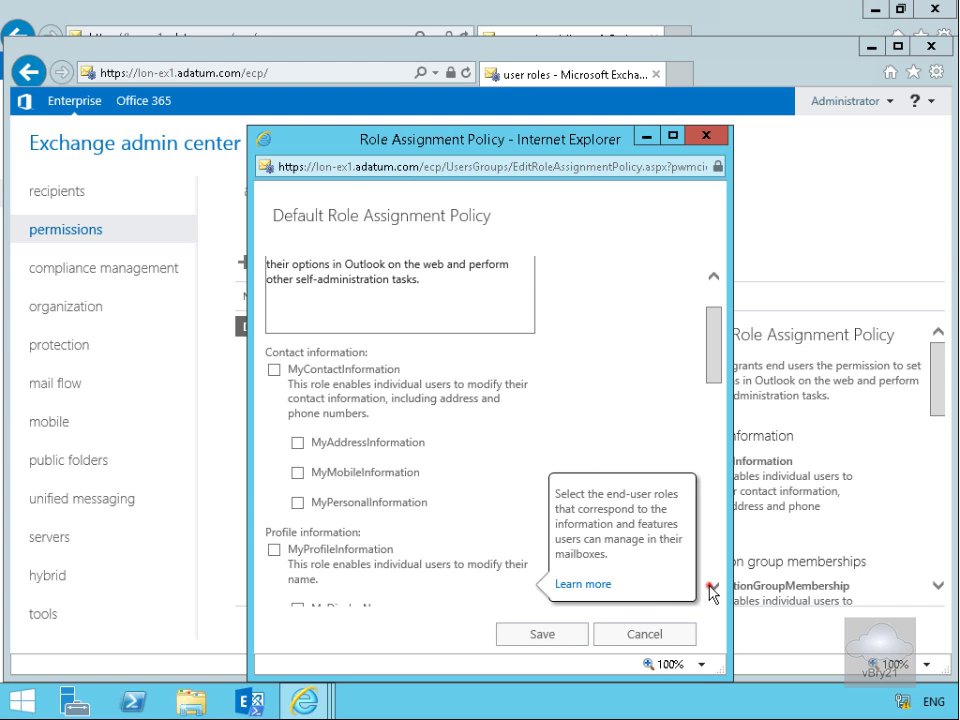
scroll("down", 3)
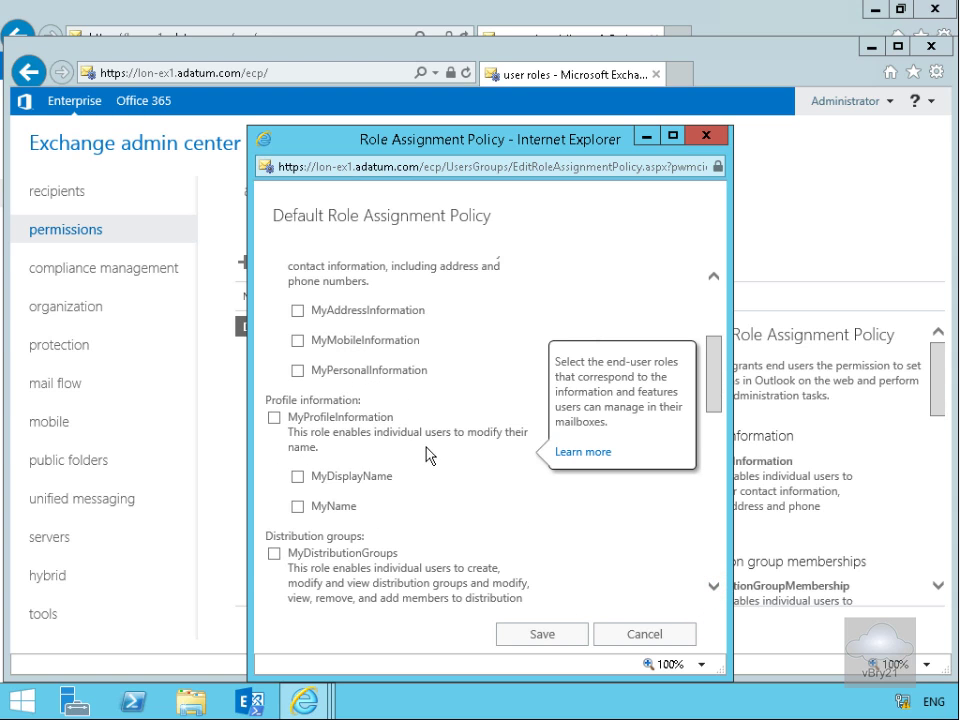
mouse_move(332, 488)
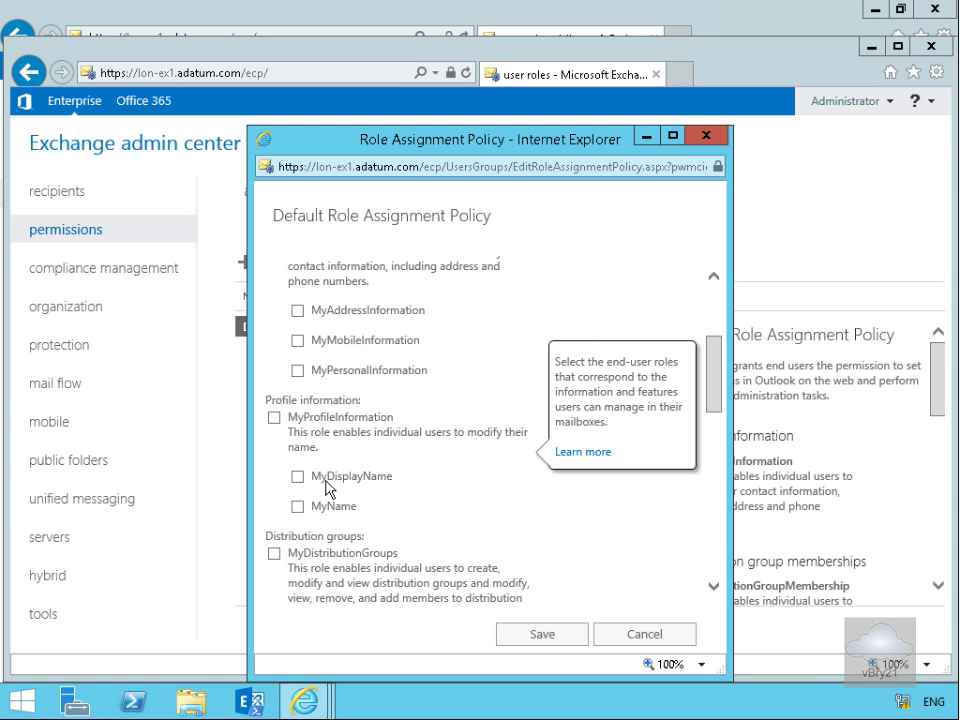
mouse_move(404, 528)
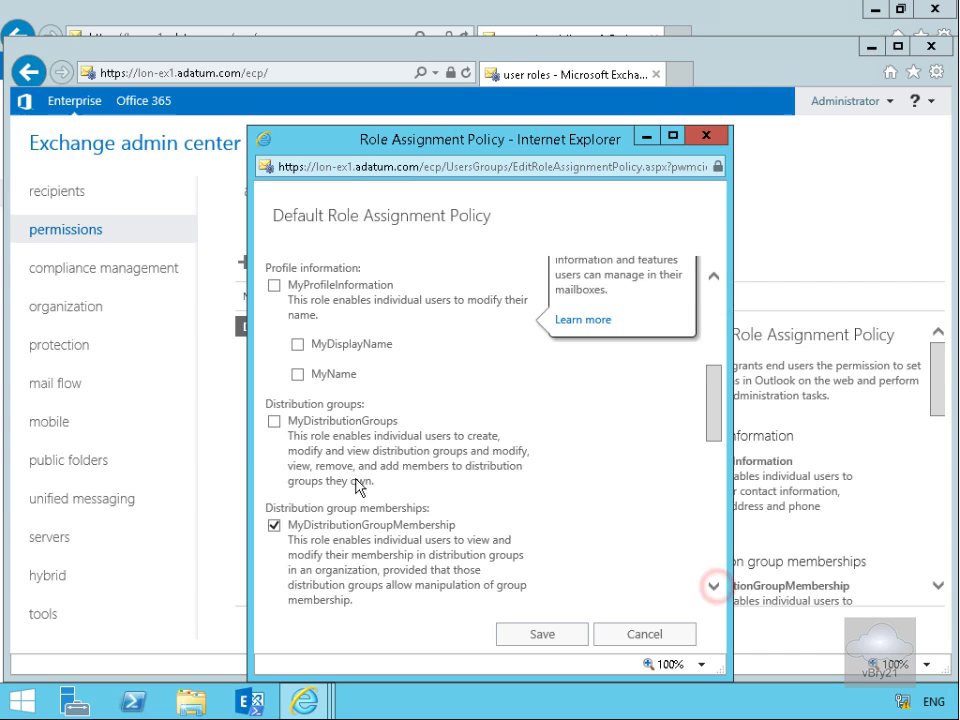
mouse_move(336, 448)
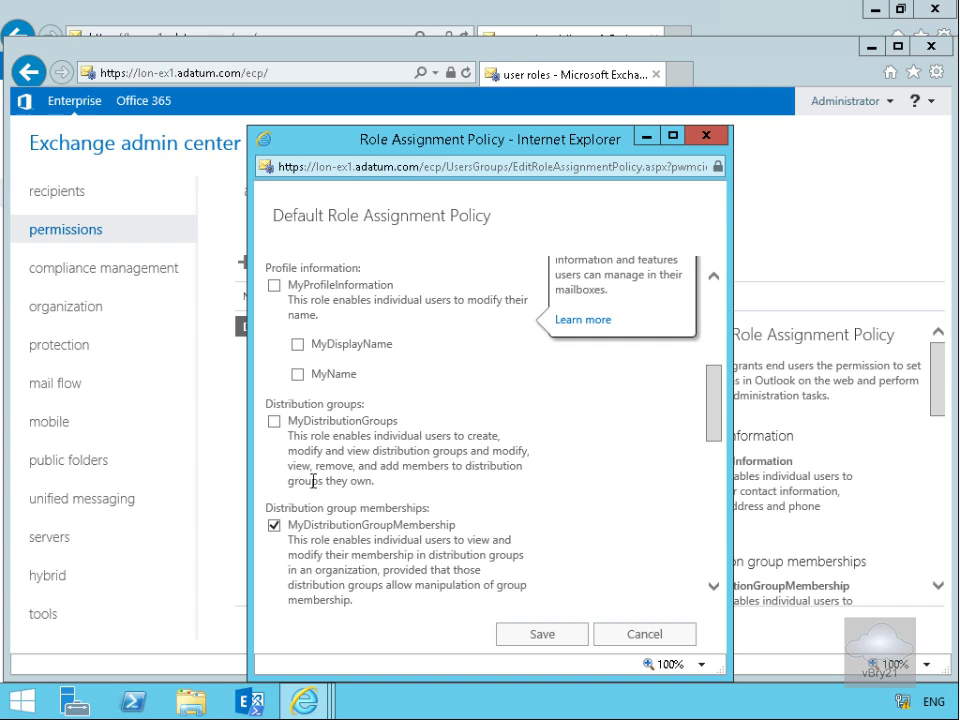
mouse_move(364, 486)
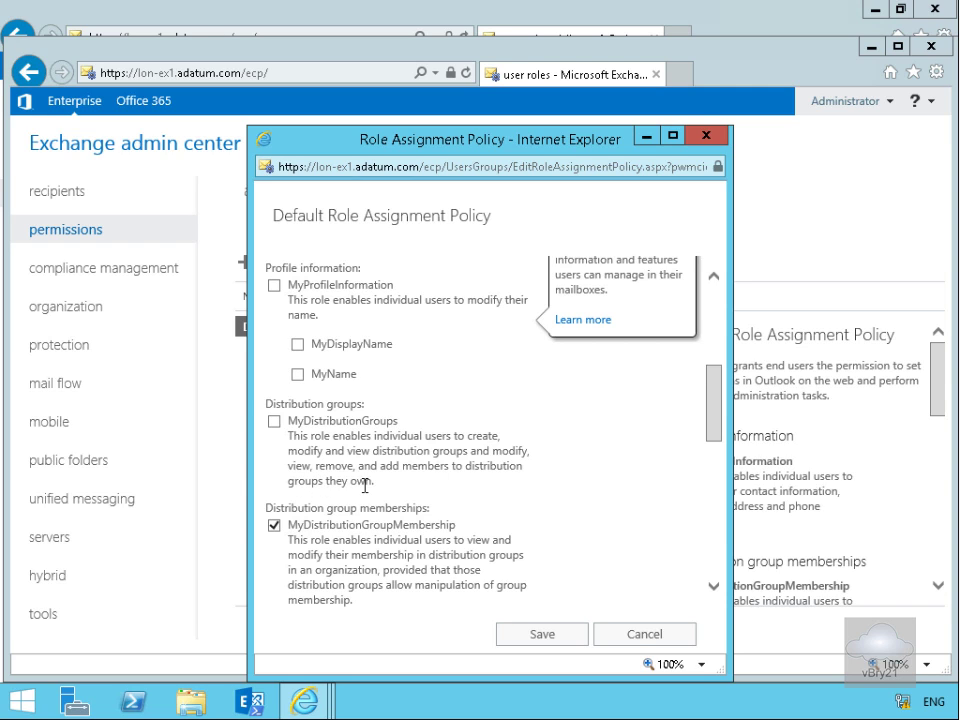
left_click(274, 420)
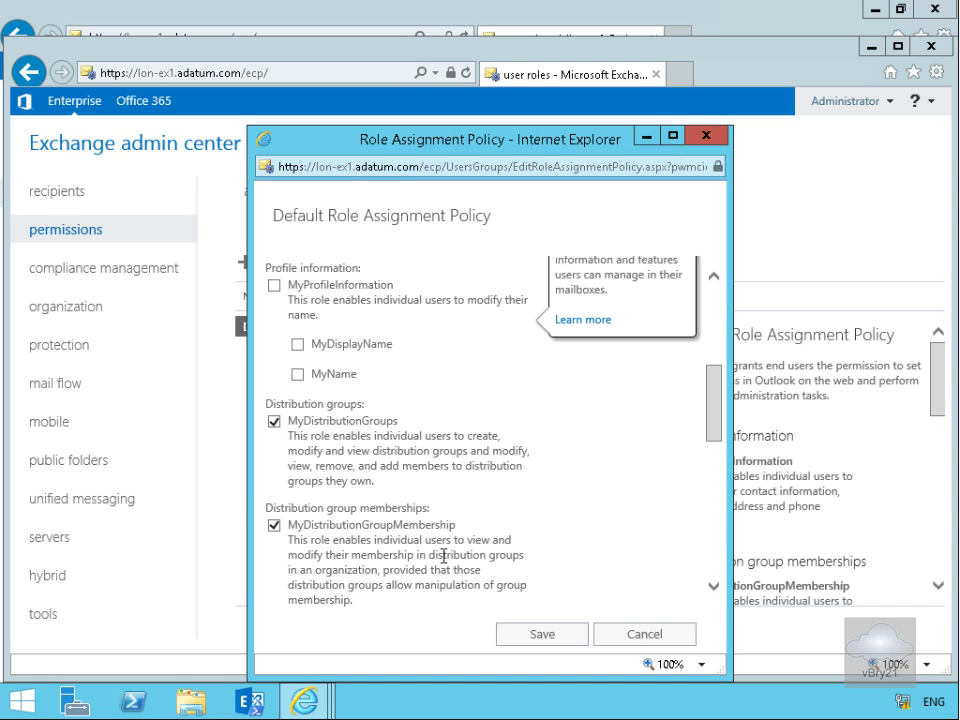
mouse_move(296, 596)
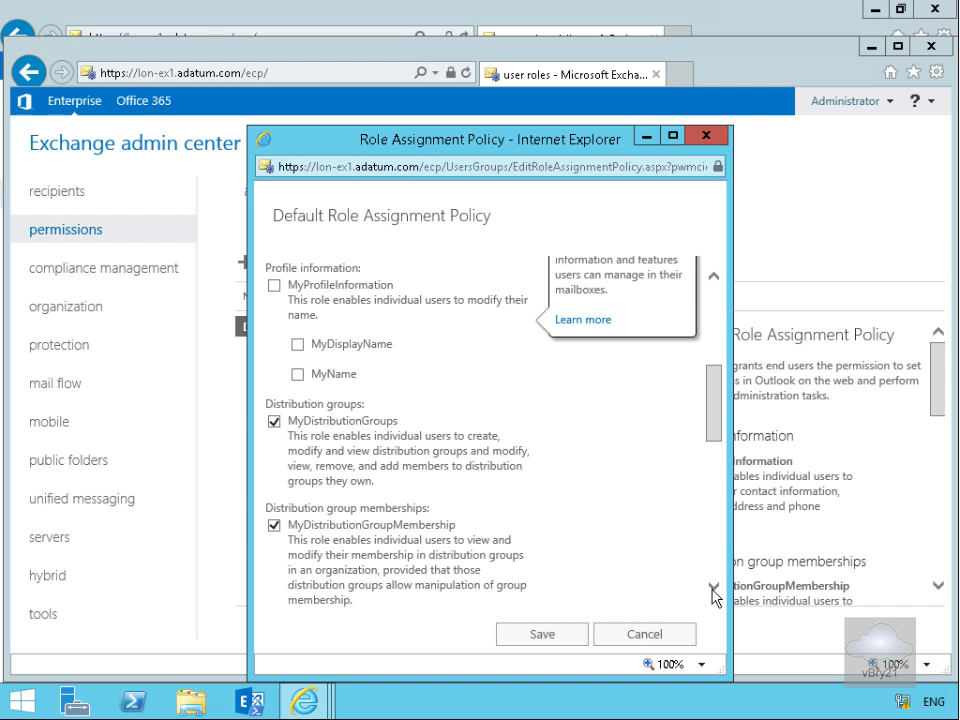
Uncheck the My Custom Apps, My Marketplace Apps and My ReadWriteMailbox Apps roles
scroll("down", 3)
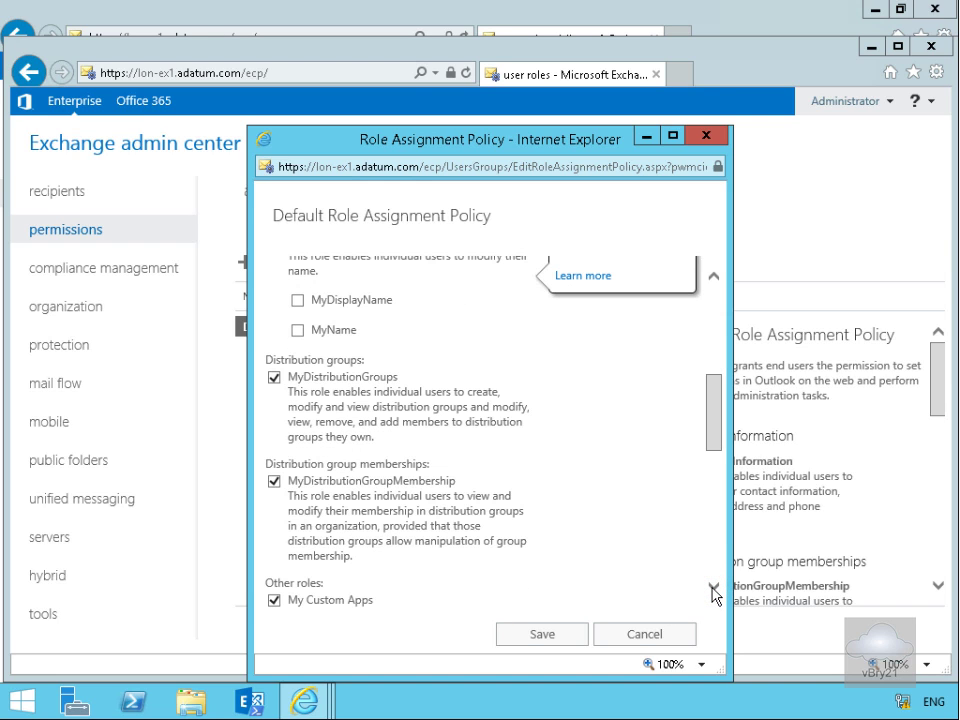
scroll("down", 3)
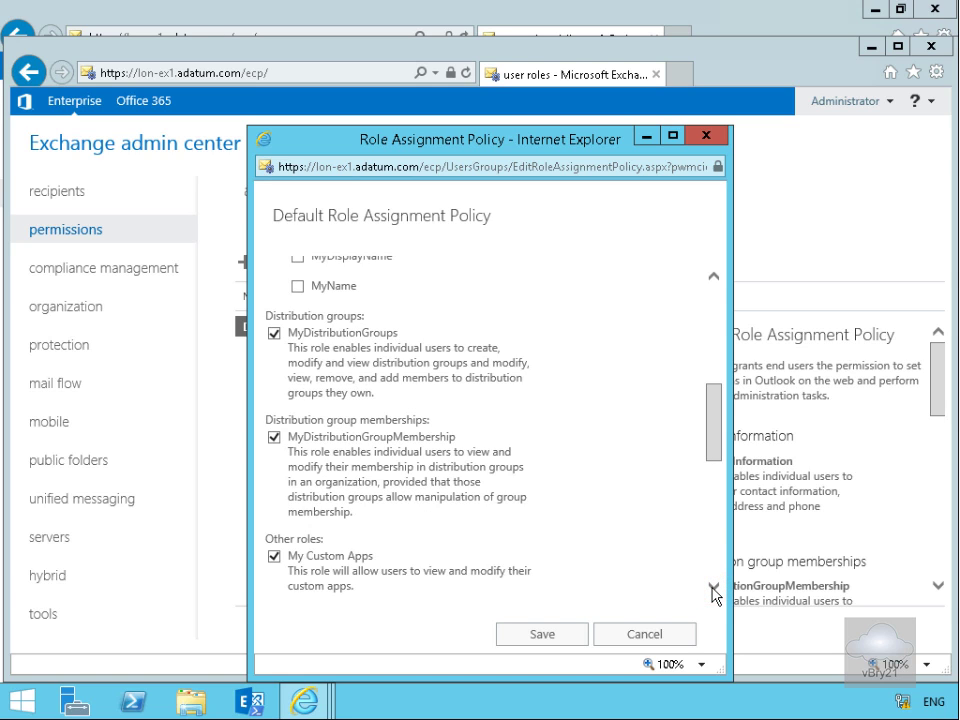
mouse_move(576, 570)
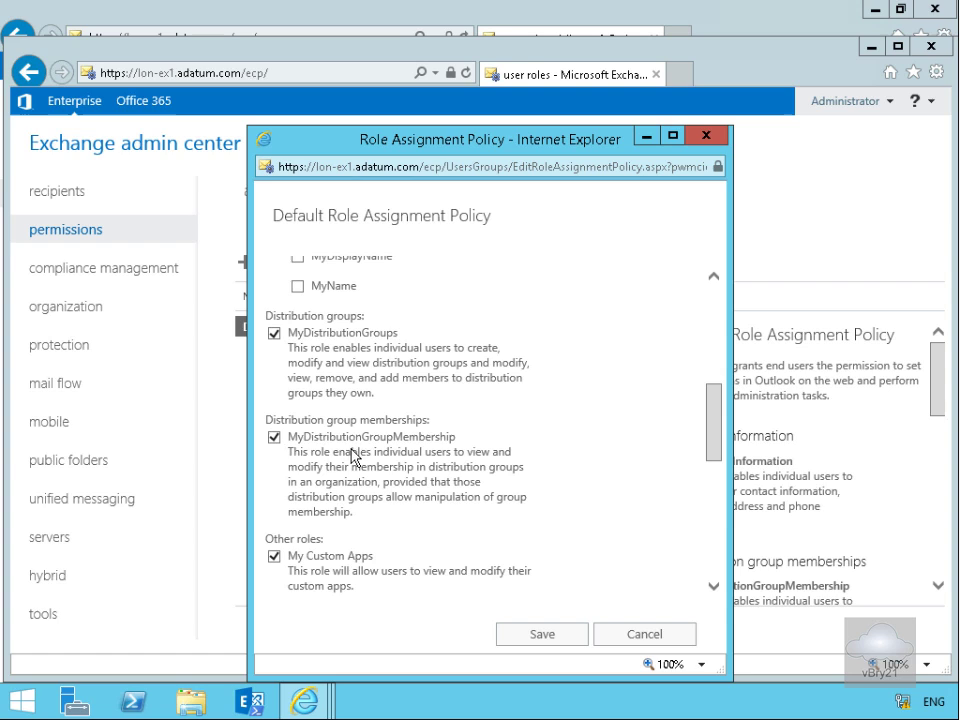
mouse_move(340, 538)
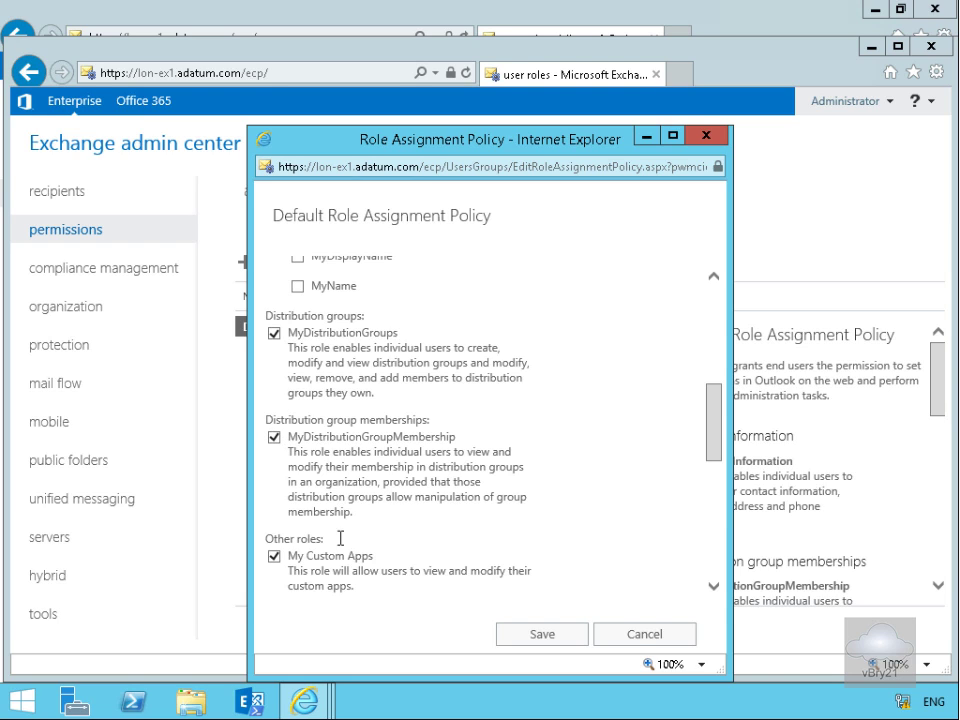
mouse_move(362, 576)
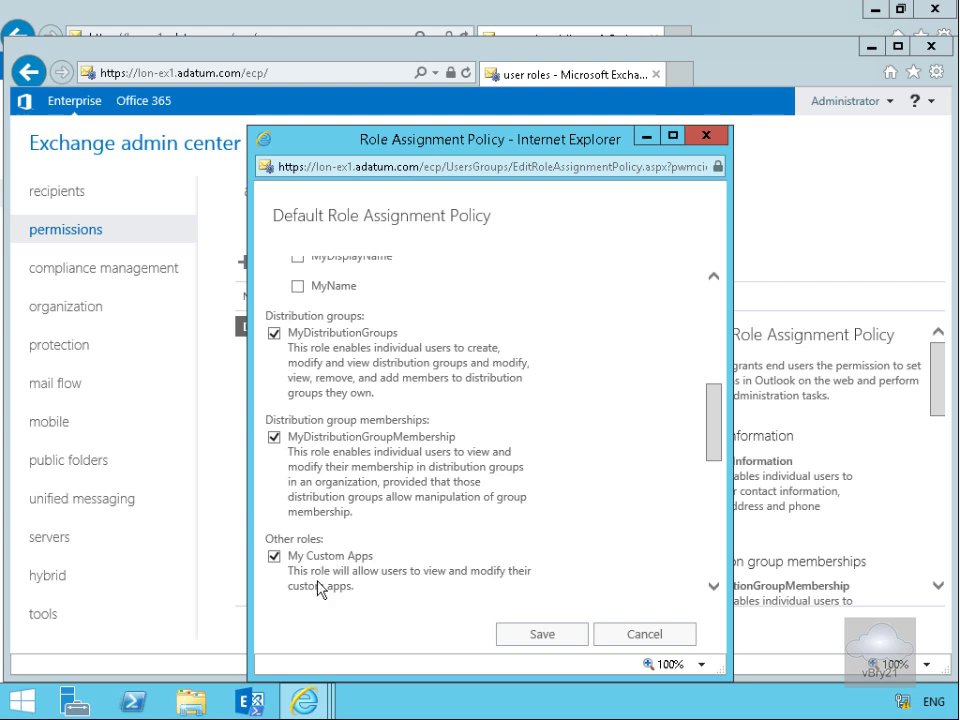
left_click(276, 556)
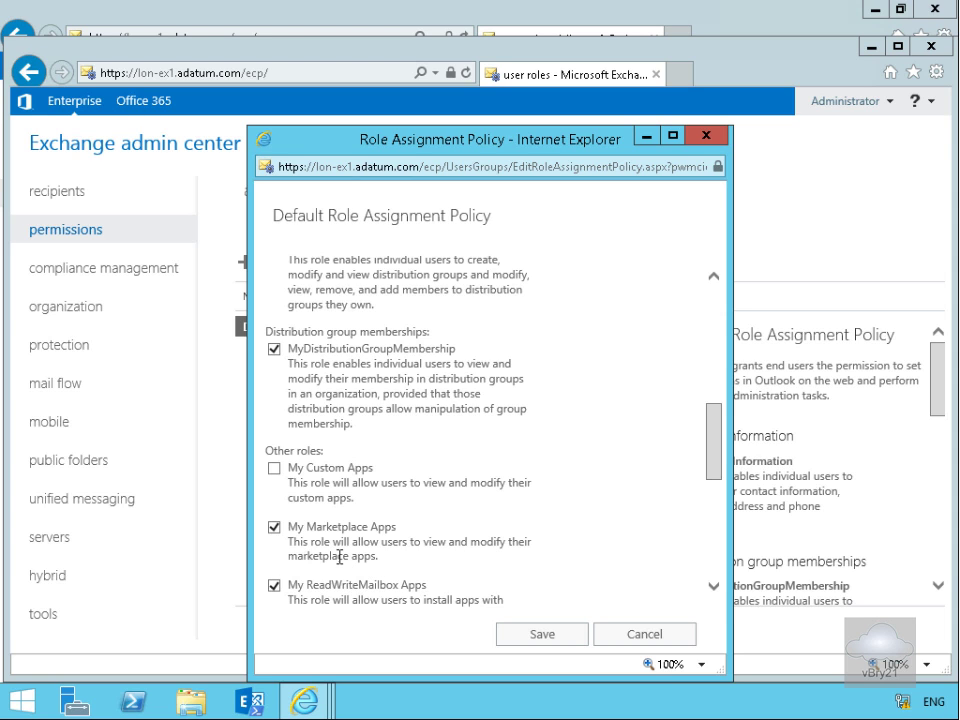
left_click(274, 526)
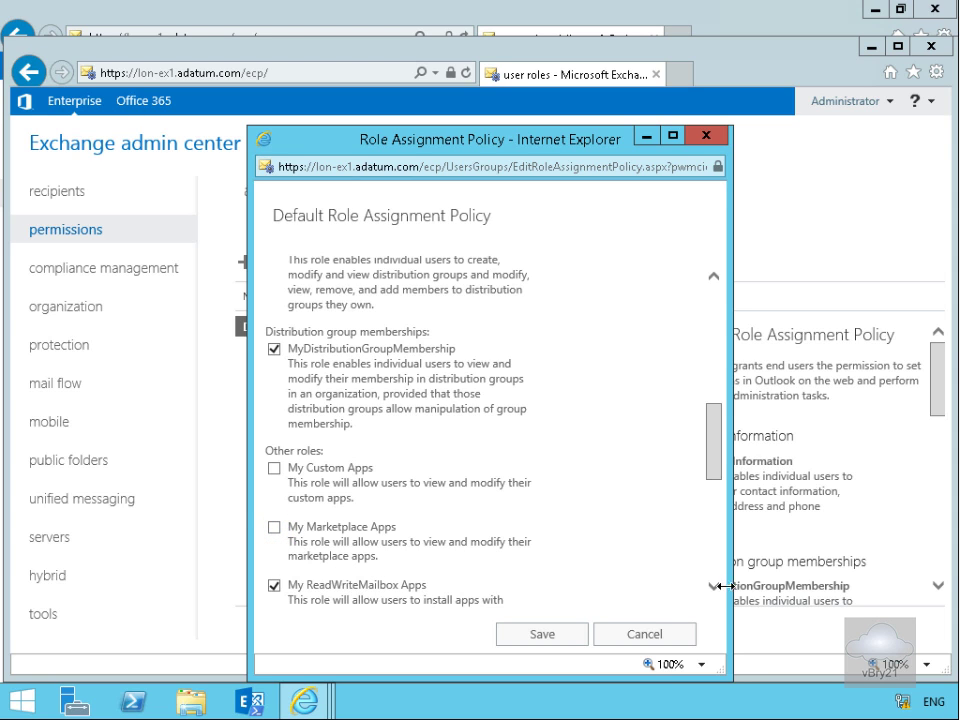
scroll("down", 3)
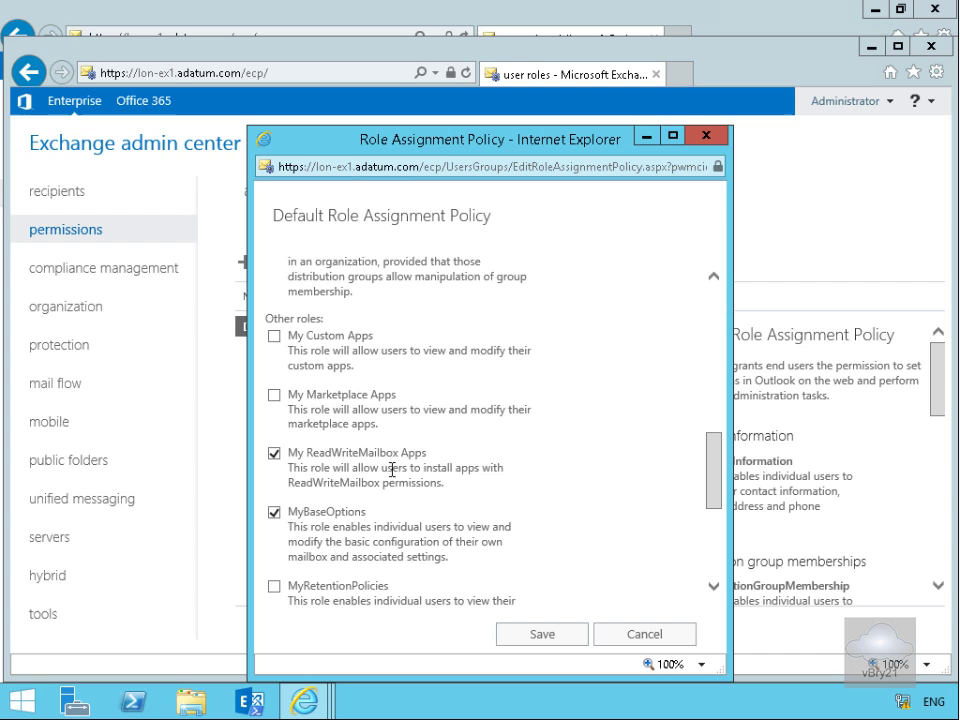
left_click(272, 452)
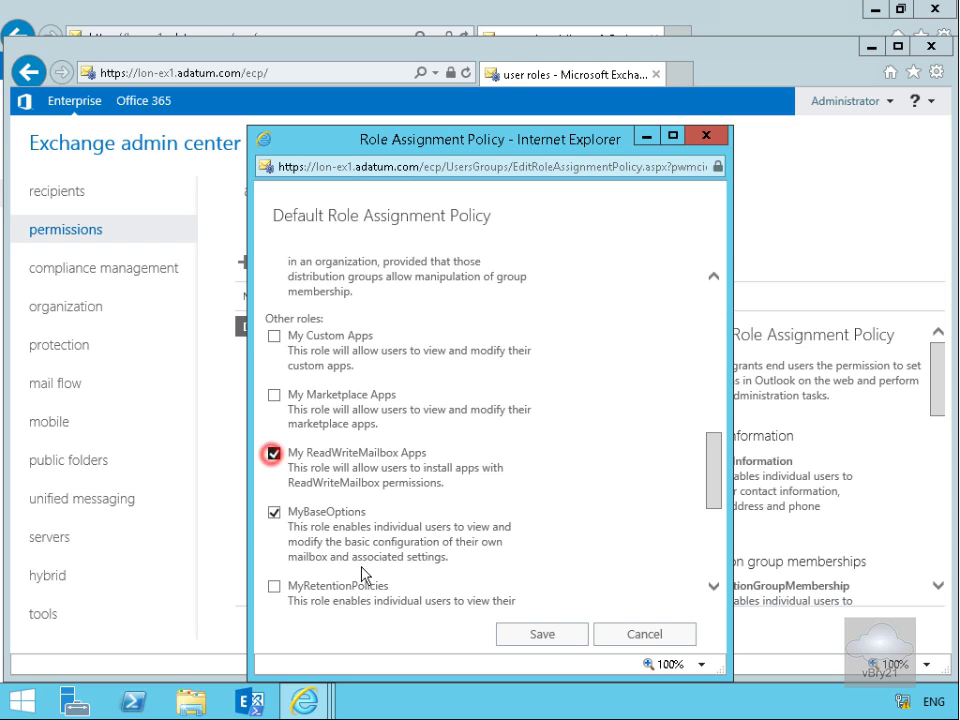
left_click(274, 452)
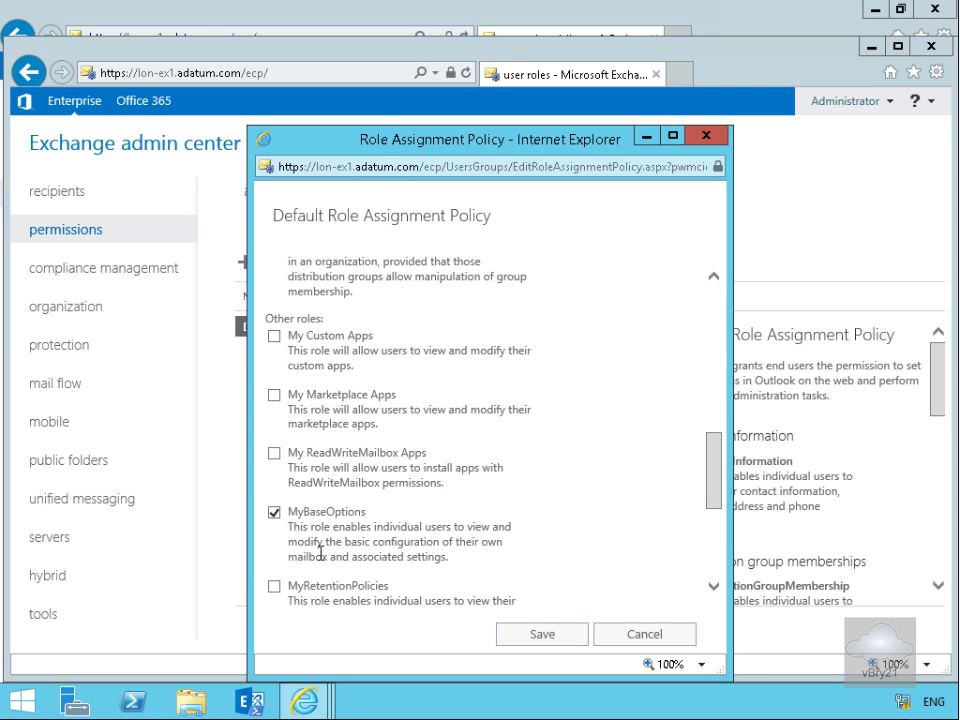
mouse_move(378, 550)
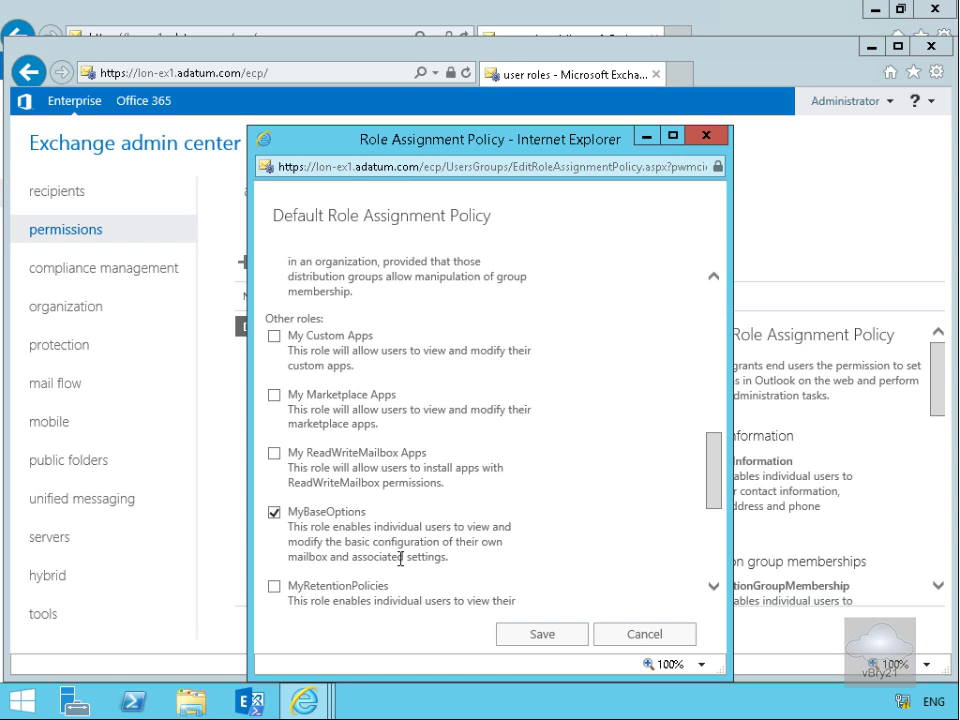
mouse_move(432, 564)
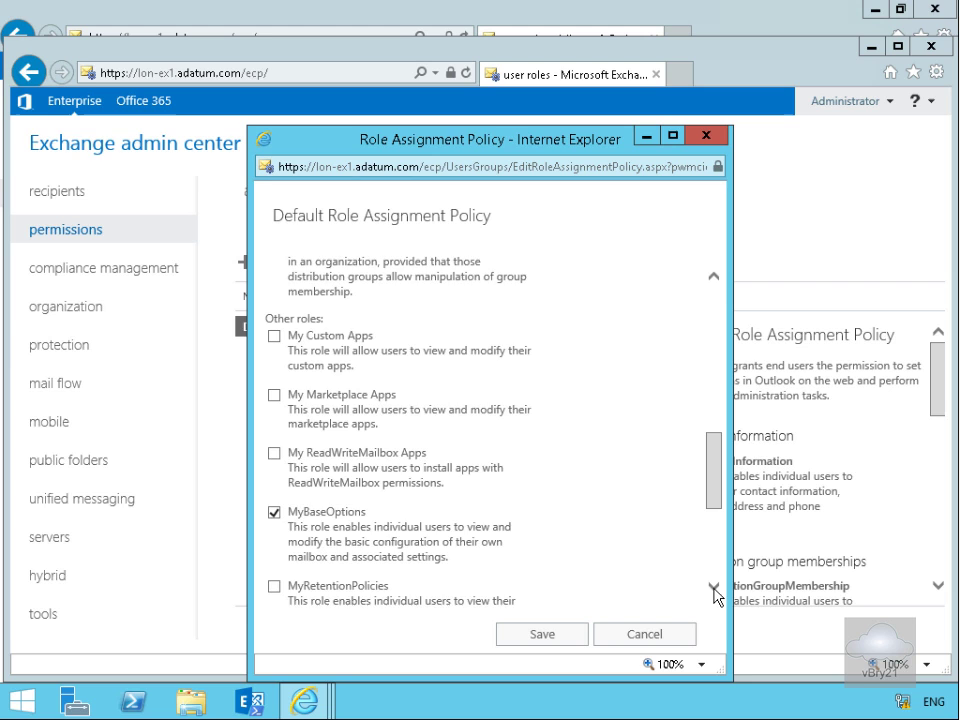
Uncheck the text messaging, MyVoiceMail and MyTeamMailboxes roles in the policy
left_click(712, 588)
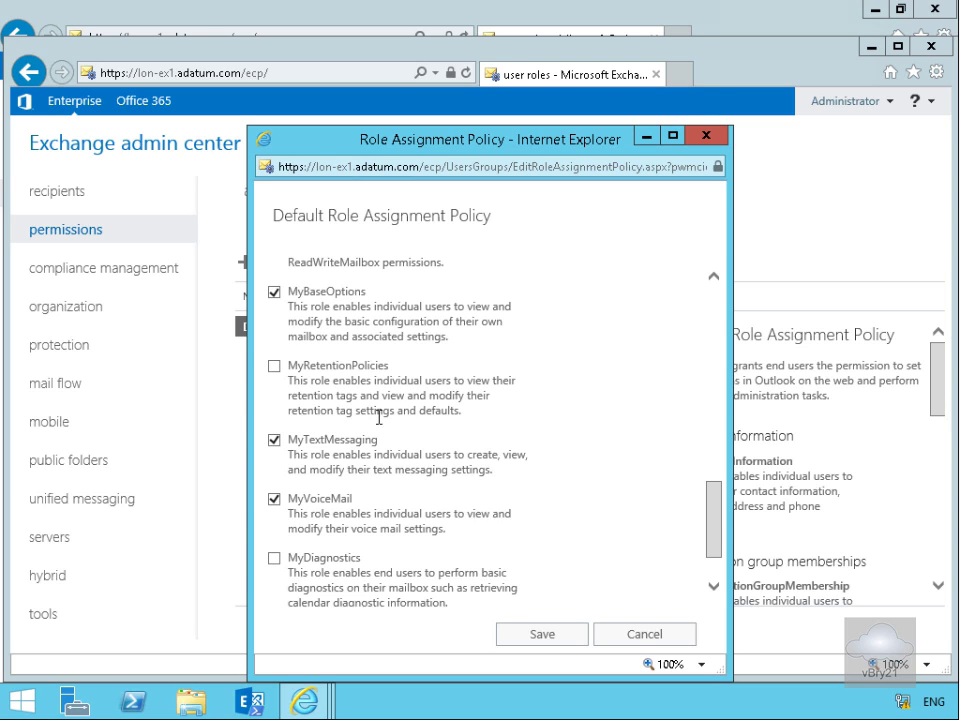
mouse_move(324, 448)
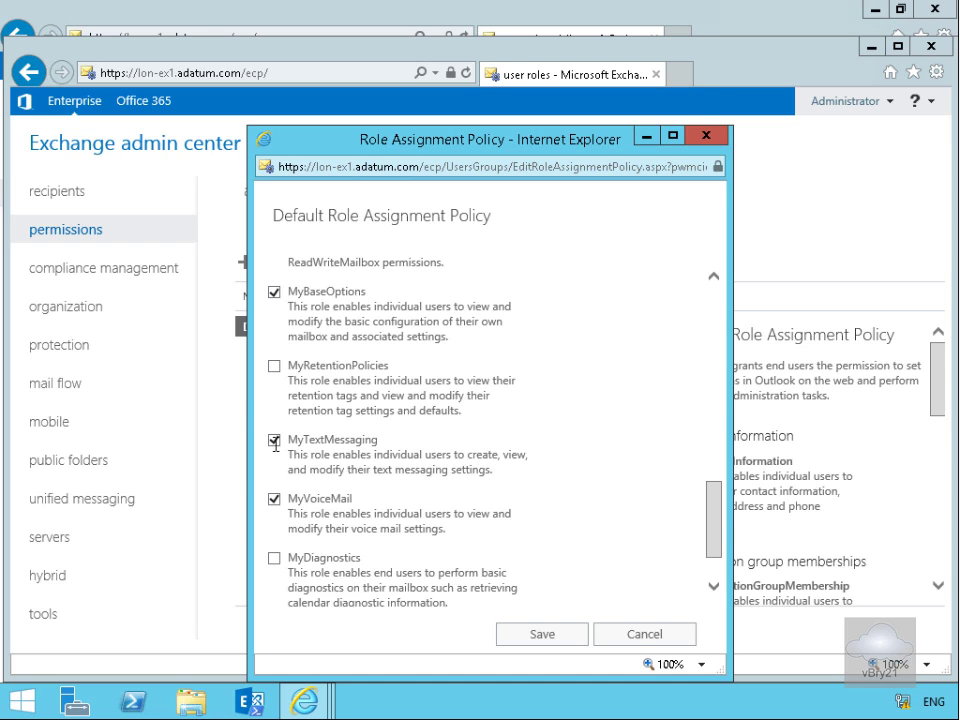
left_click(274, 440)
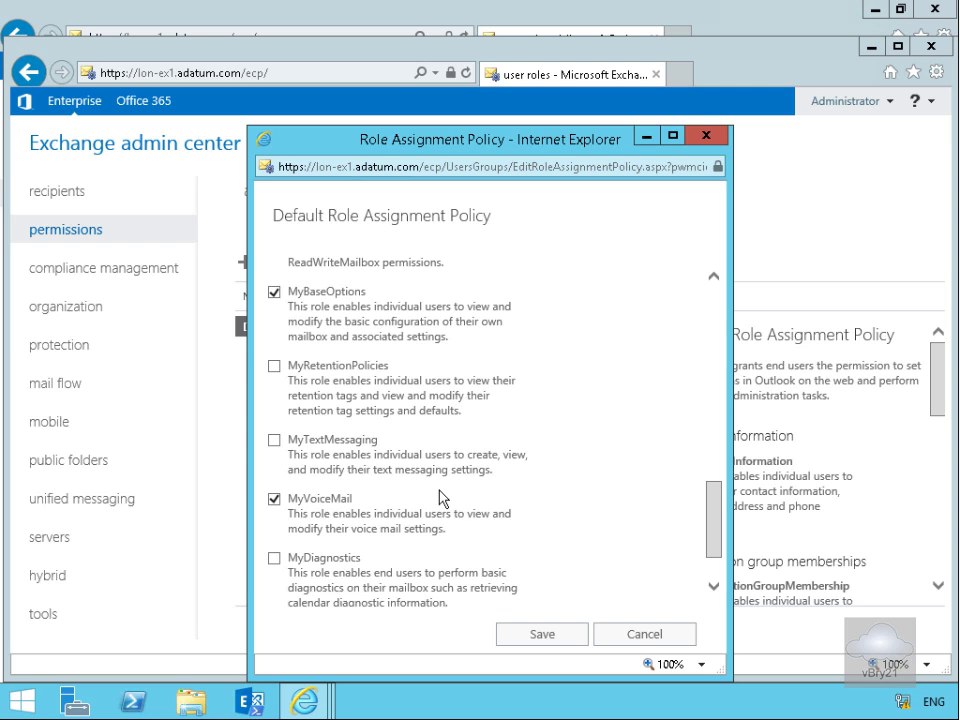
left_click(274, 498)
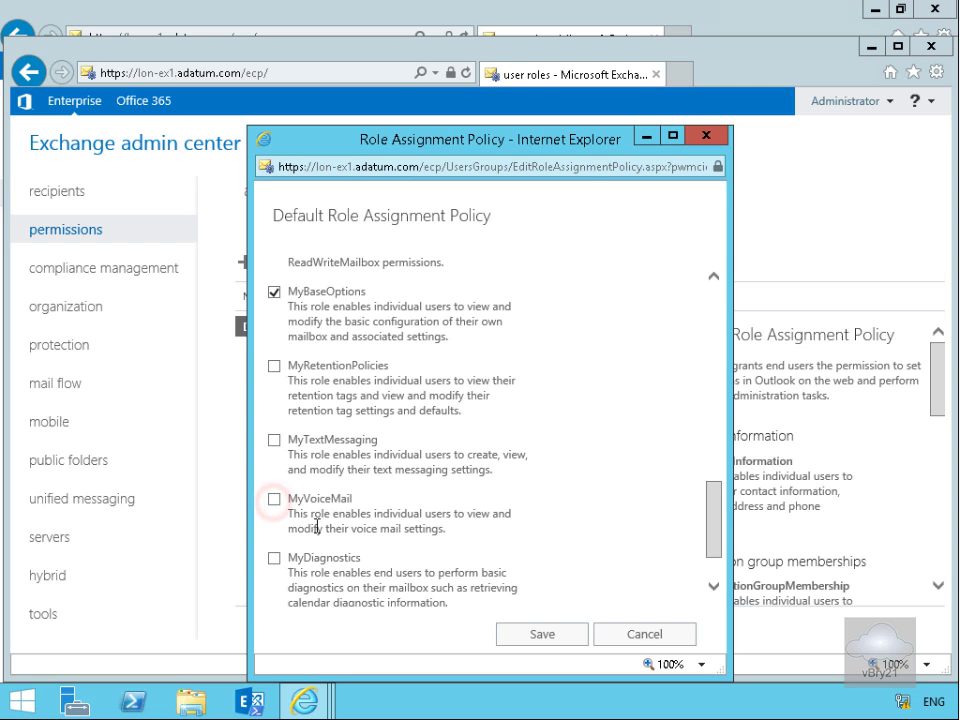
scroll("down", 3)
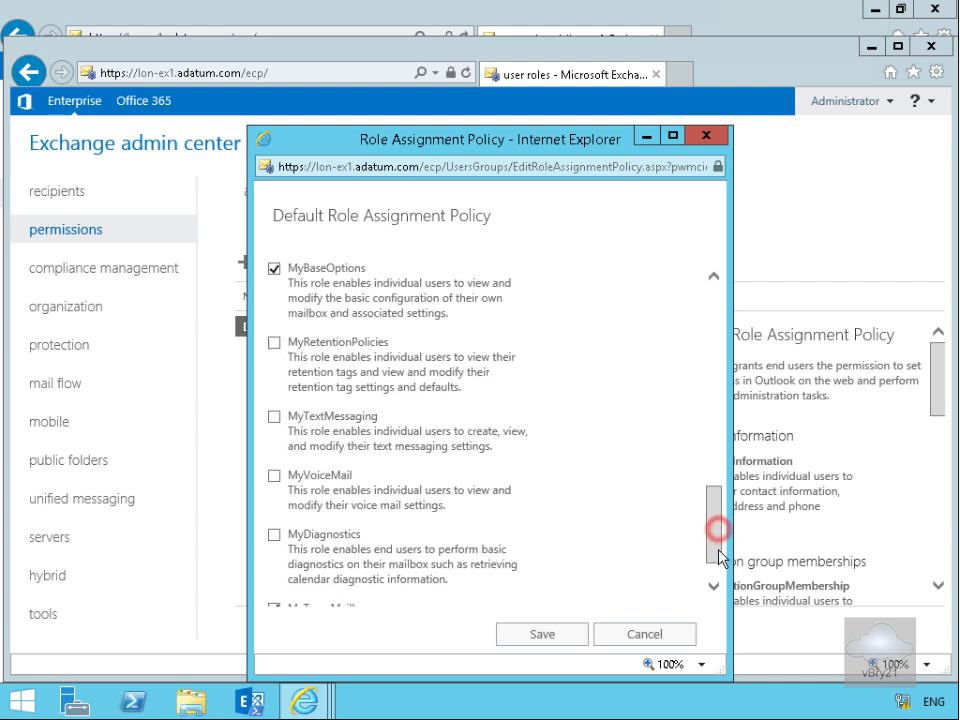
scroll("down", 3)
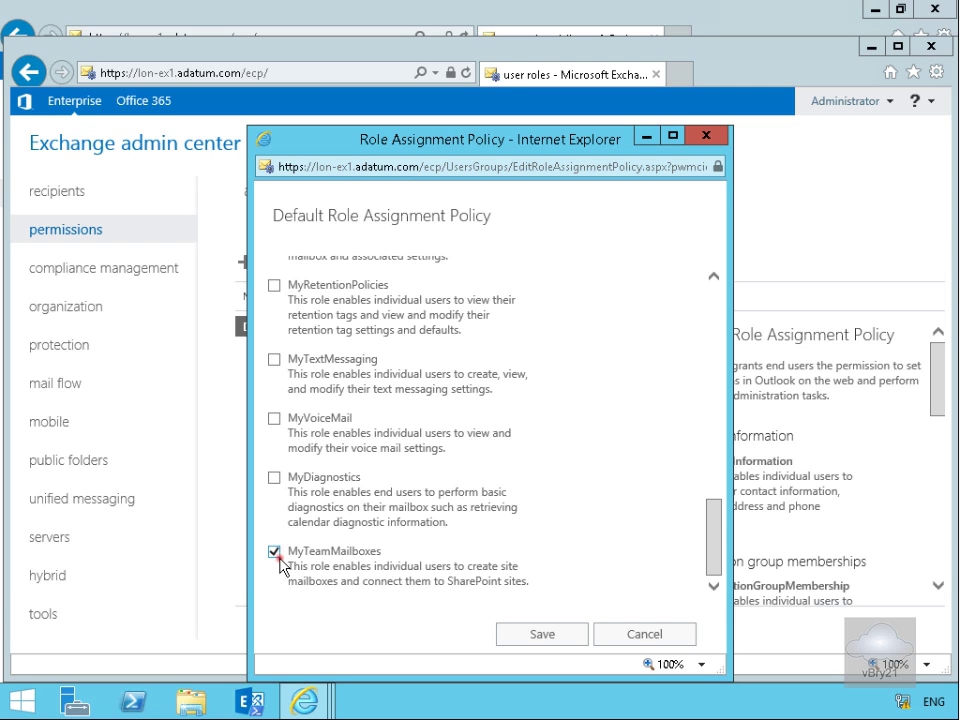
left_click(276, 552)
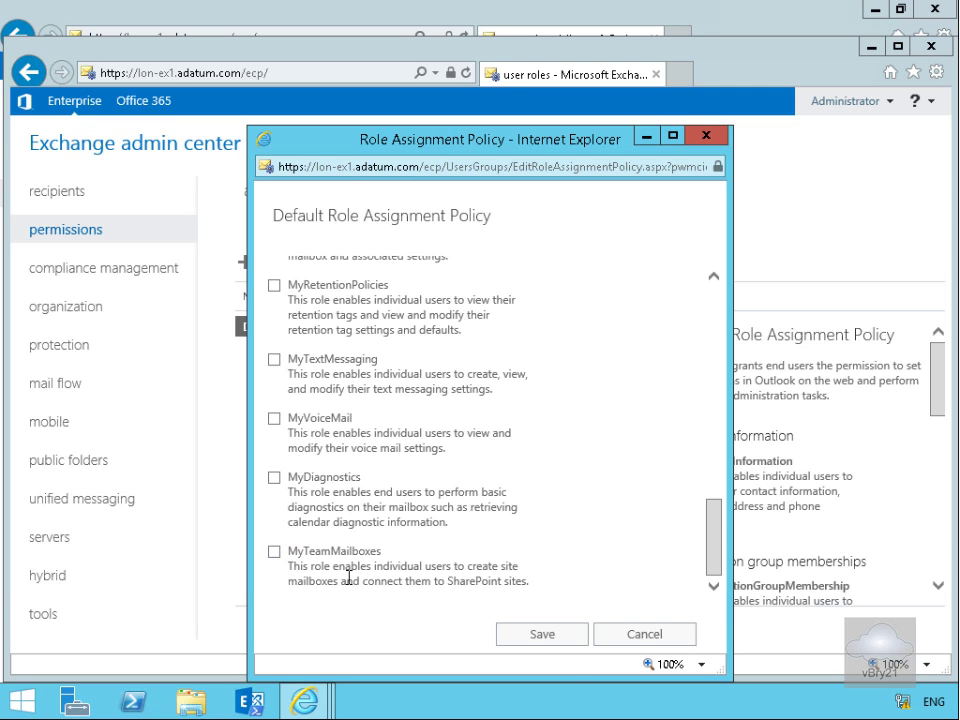
Save the role assignment policy and confirm the warning about affecting many users
left_click(540, 632)
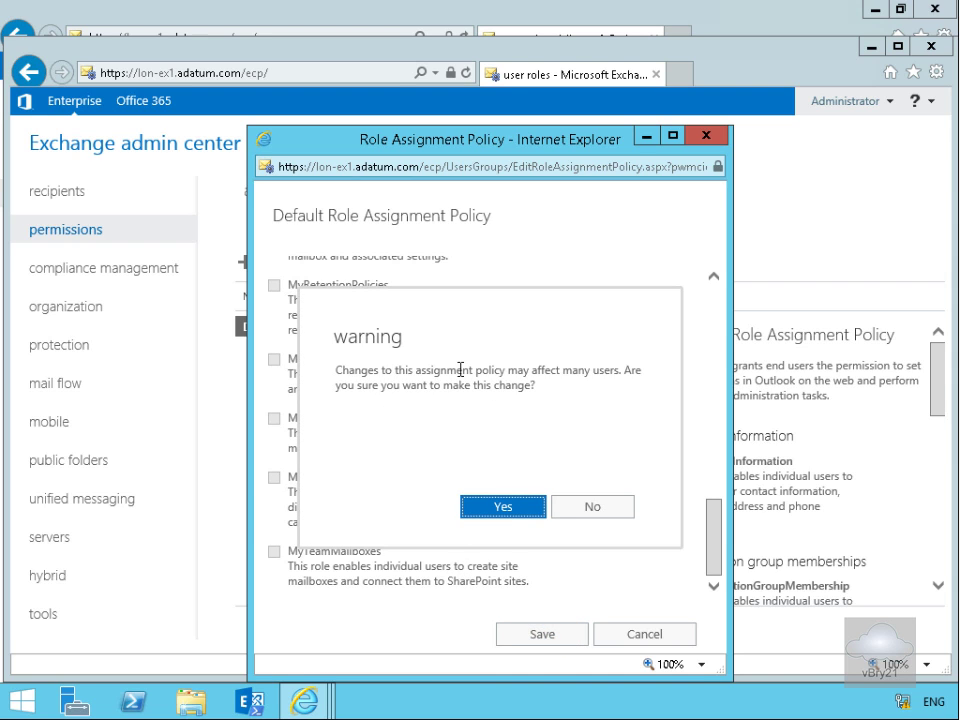
left_click(504, 508)
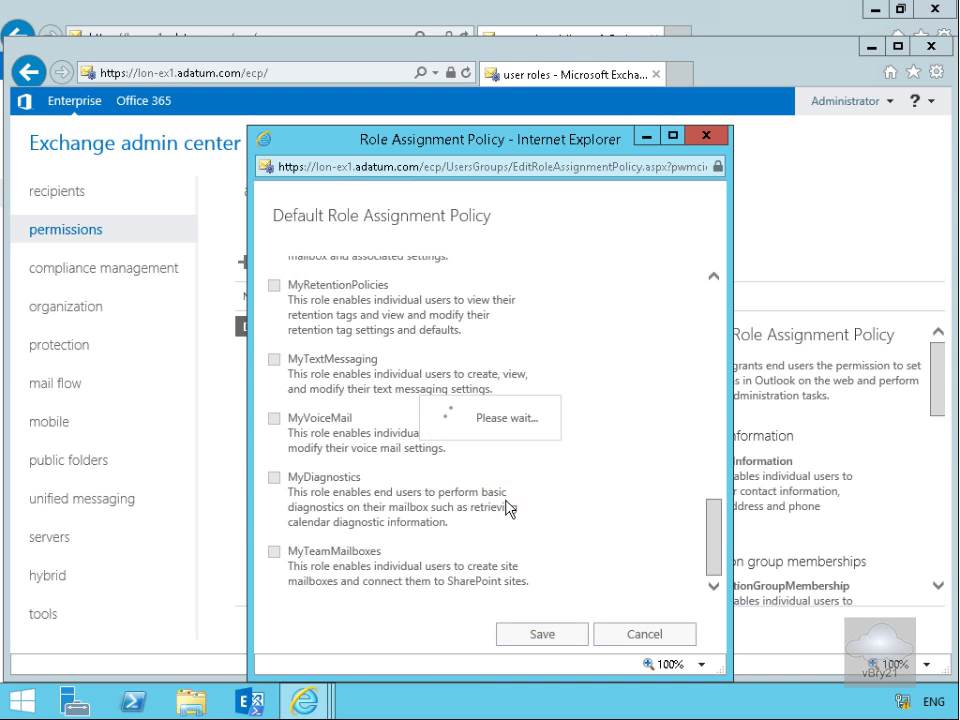
left_click(540, 632)
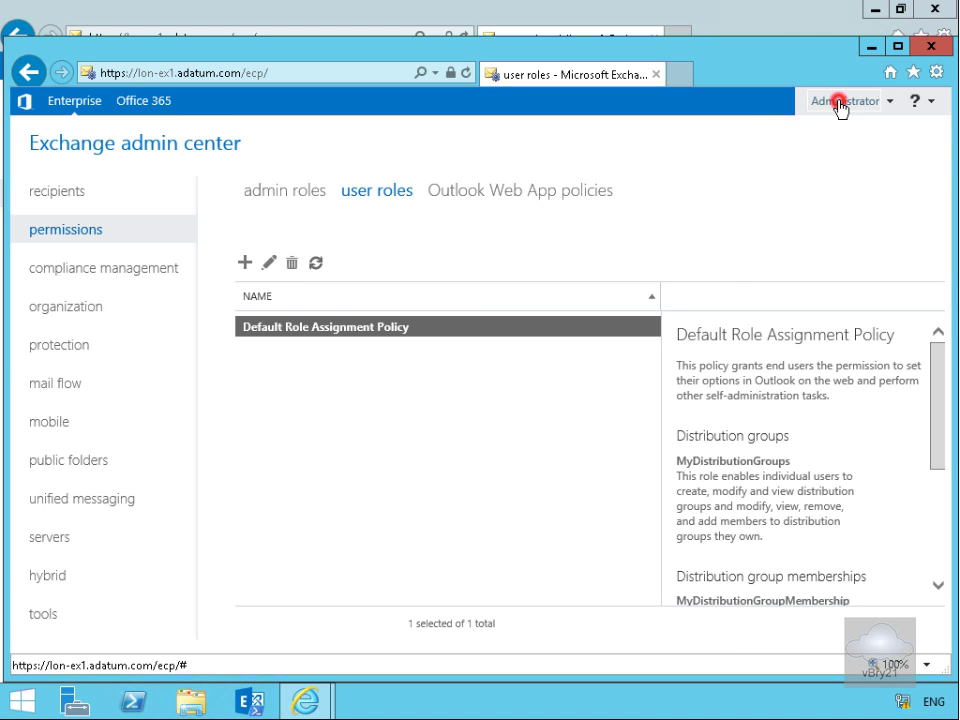
left_click(844, 100)
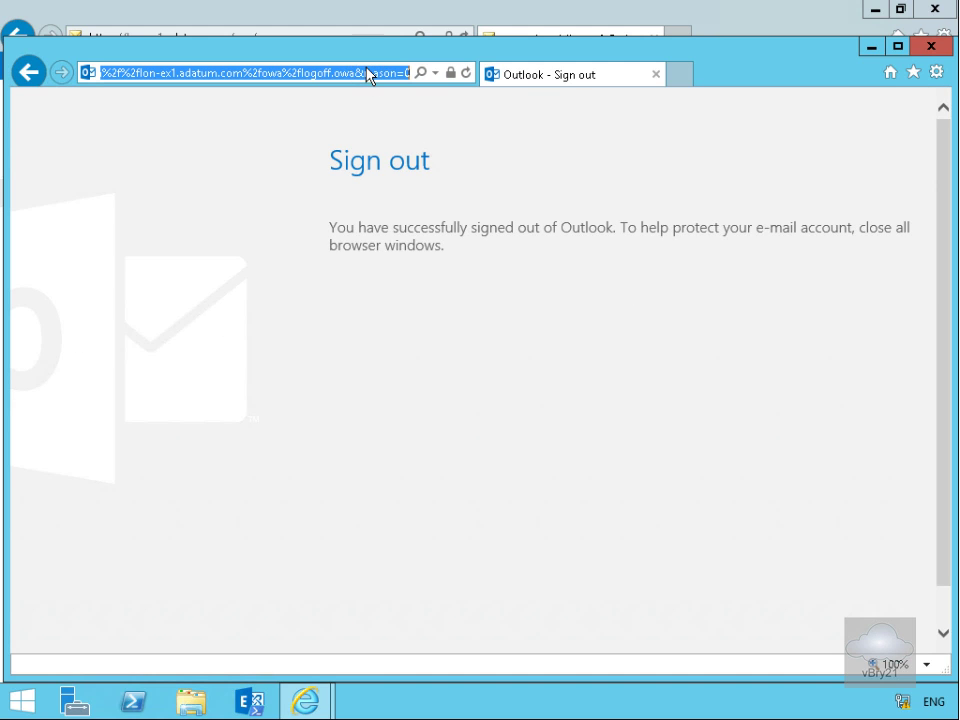
type("https://")
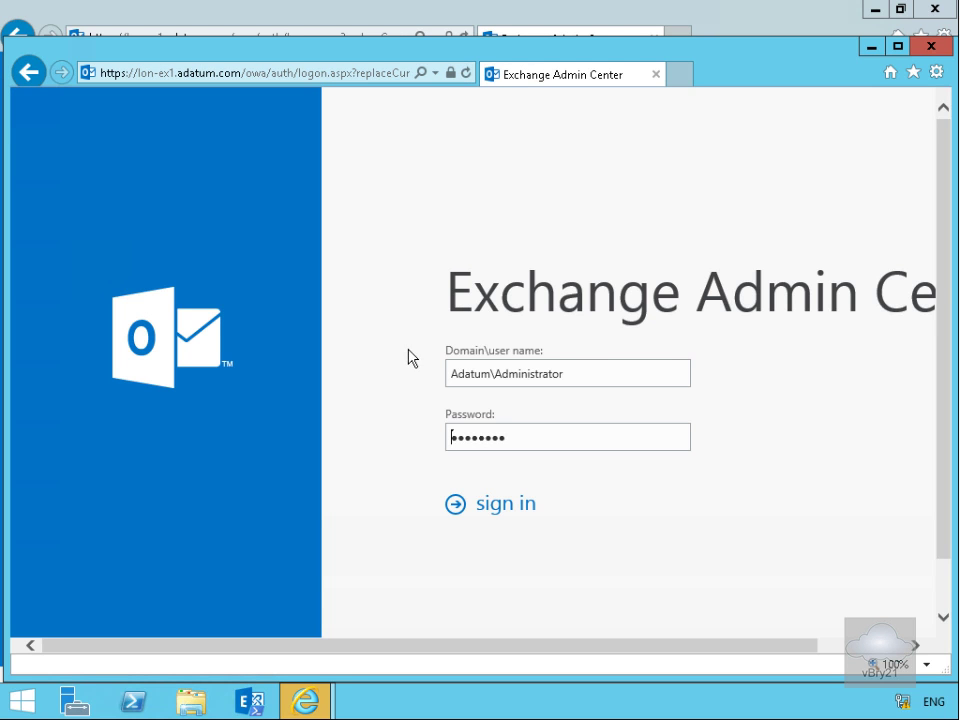
left_click(568, 374)
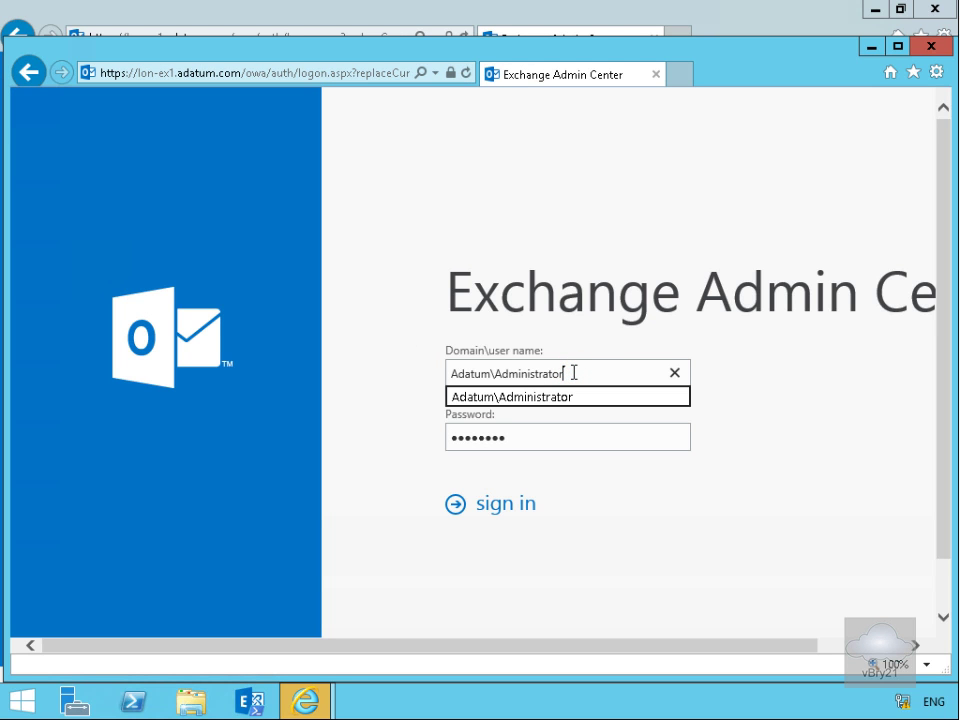
key("BackSpace")
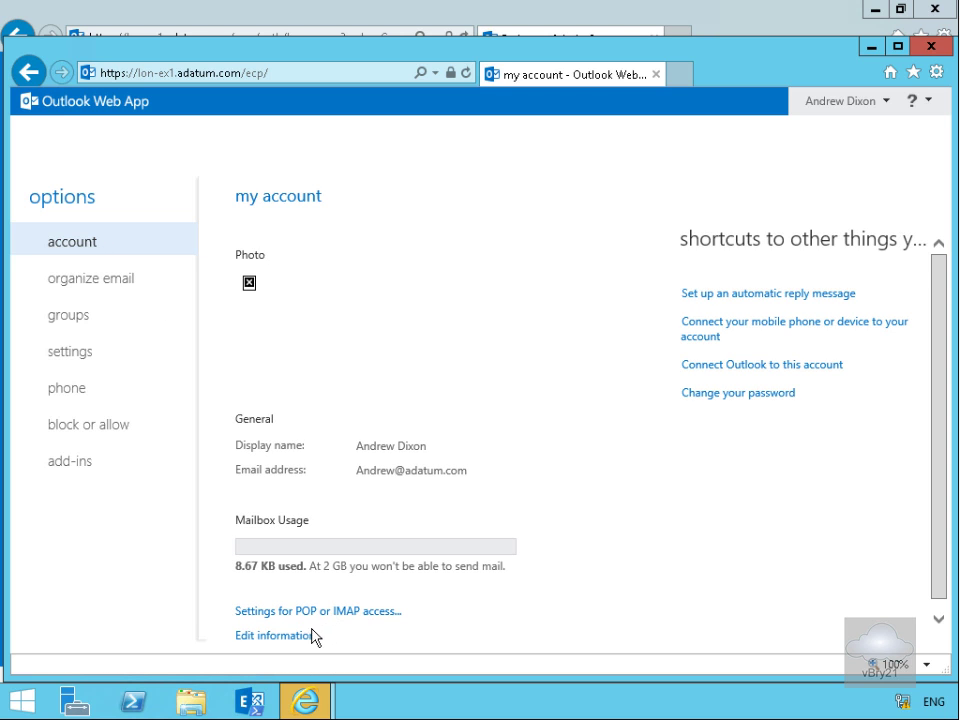
Check that account information and contact numbers are uneditable, then cancel back to My Account
left_click(274, 636)
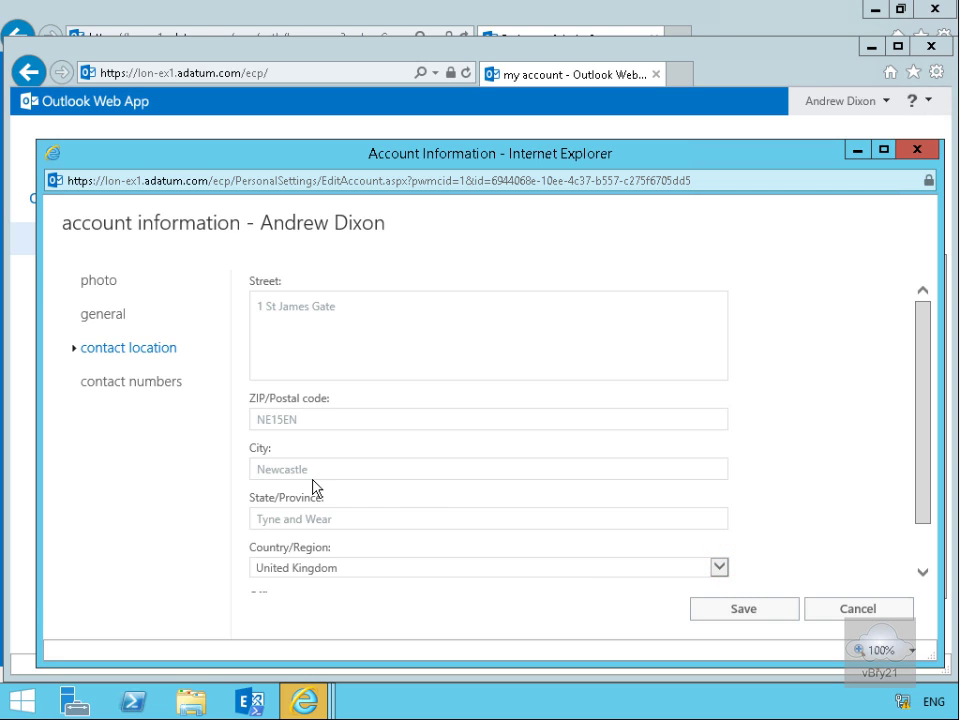
left_click(132, 380)
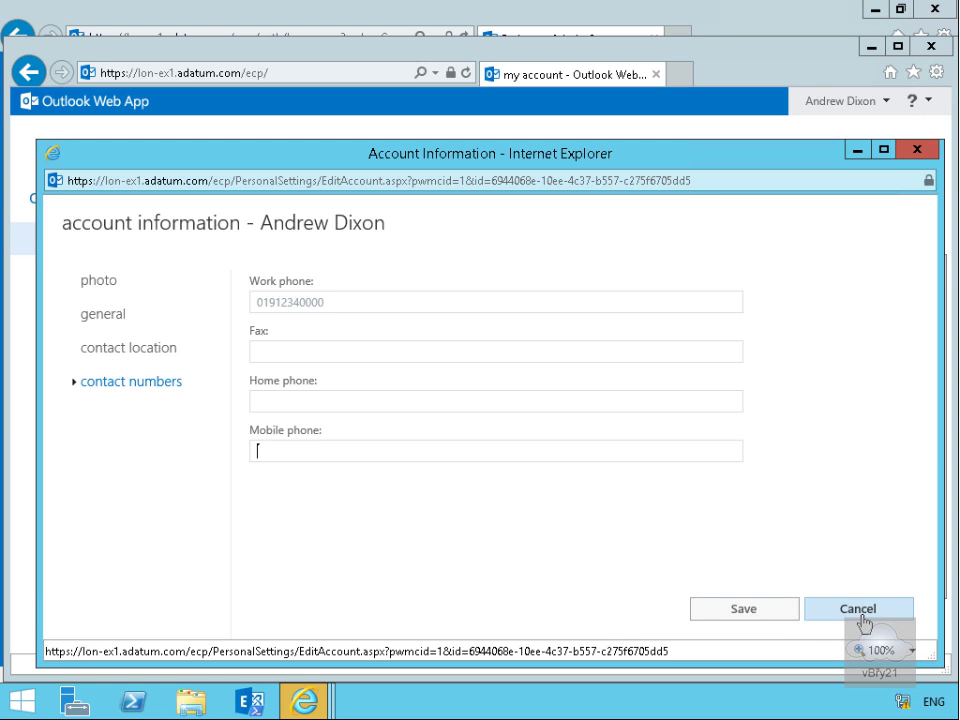
left_click(856, 608)
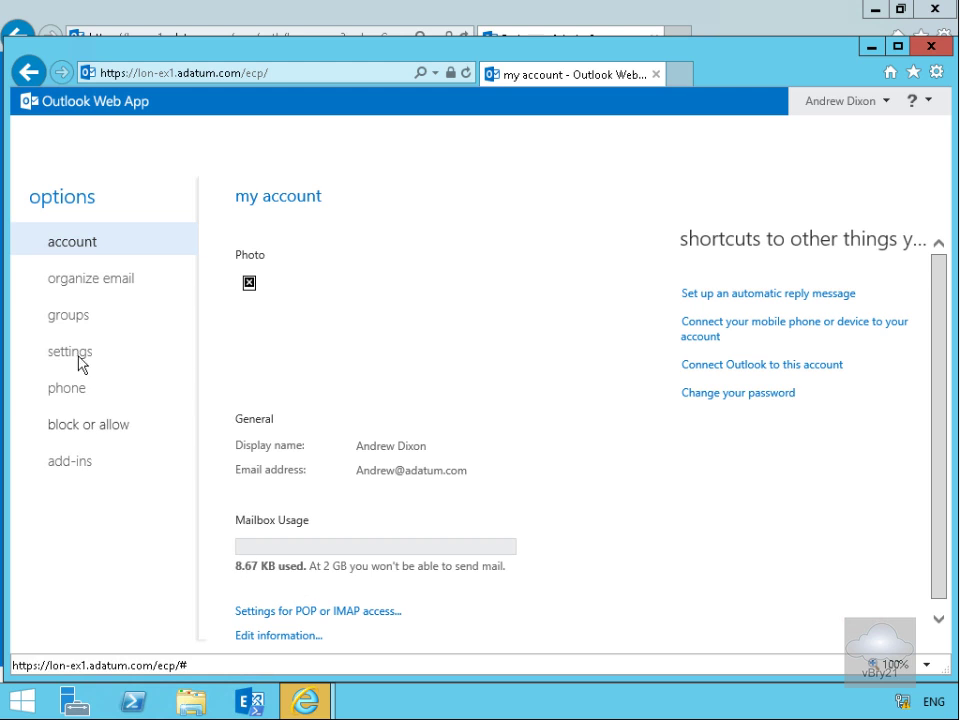
Start a new owned distribution group, fill its display name, and reach the Members picker
left_click(68, 314)
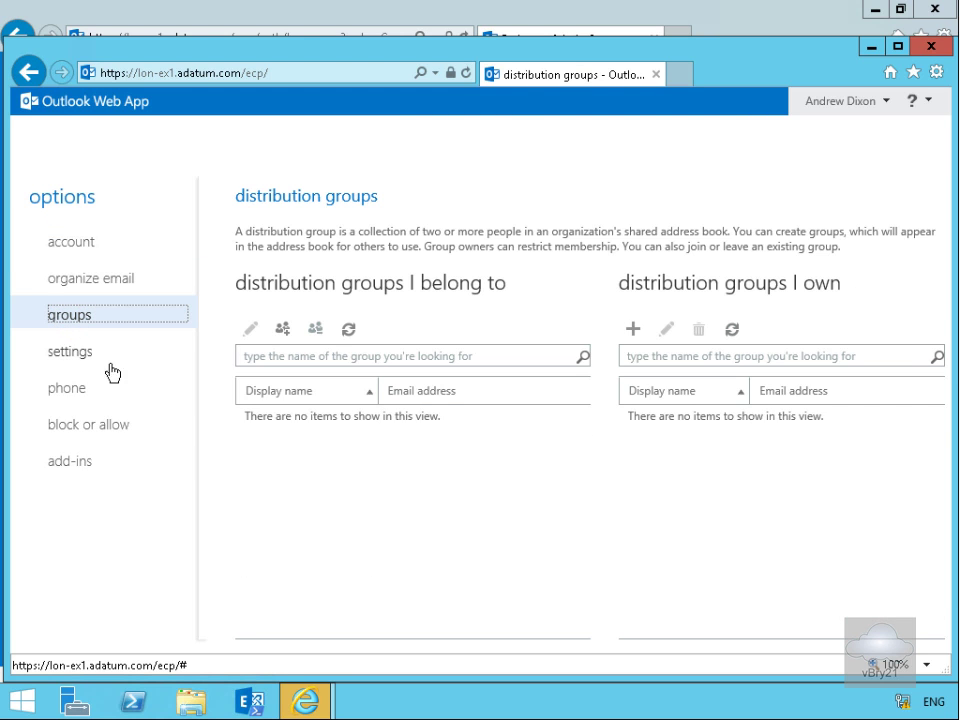
mouse_move(764, 296)
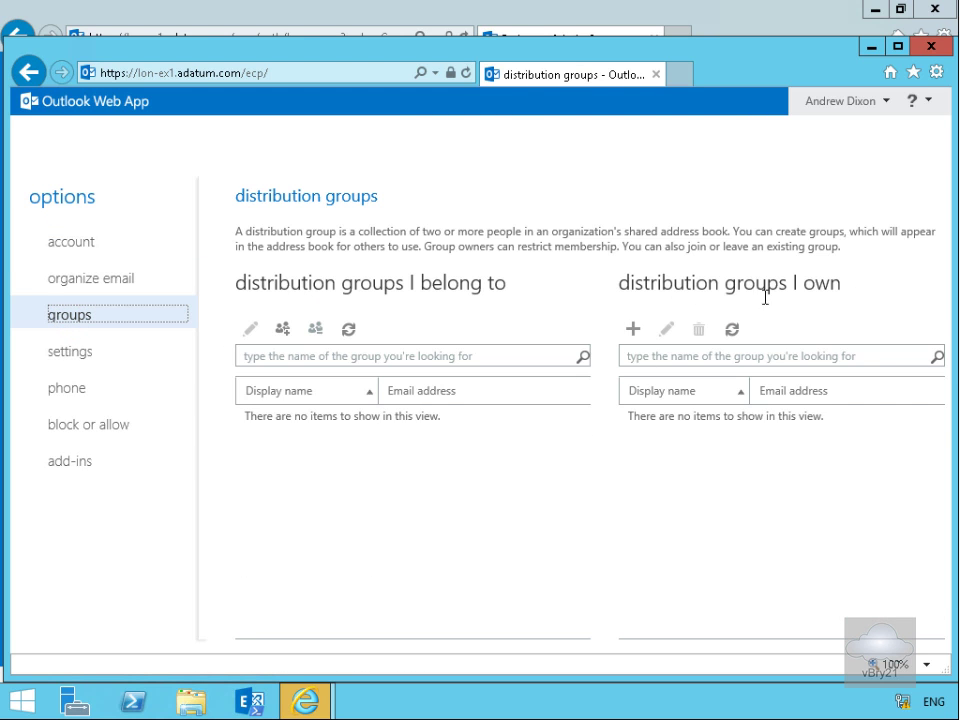
left_click(632, 328)
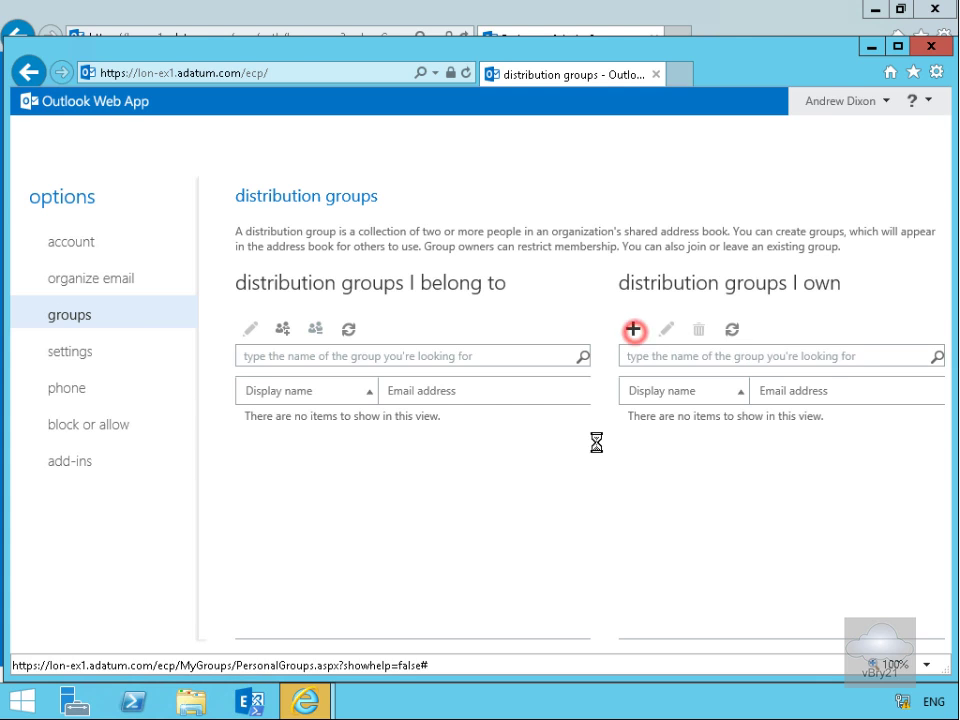
left_click(634, 328)
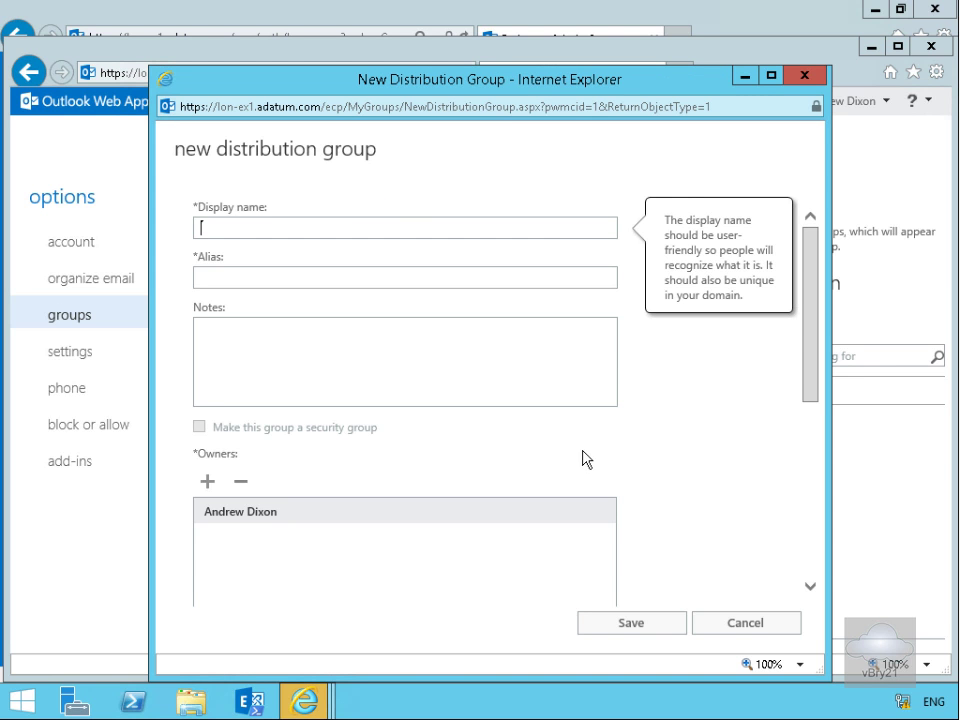
mouse_move(420, 350)
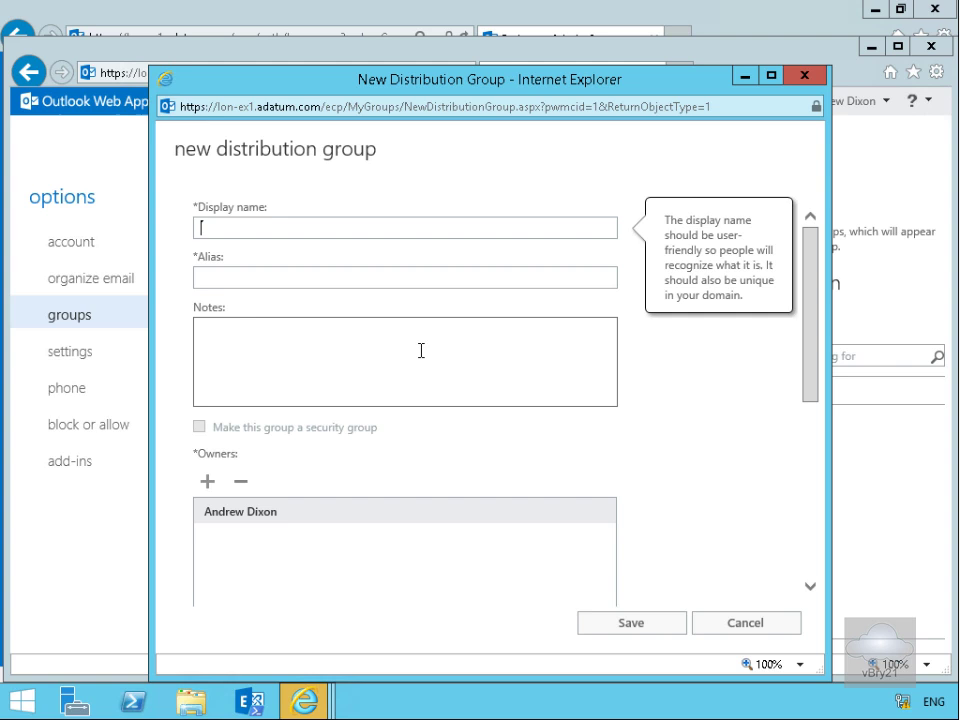
mouse_move(604, 368)
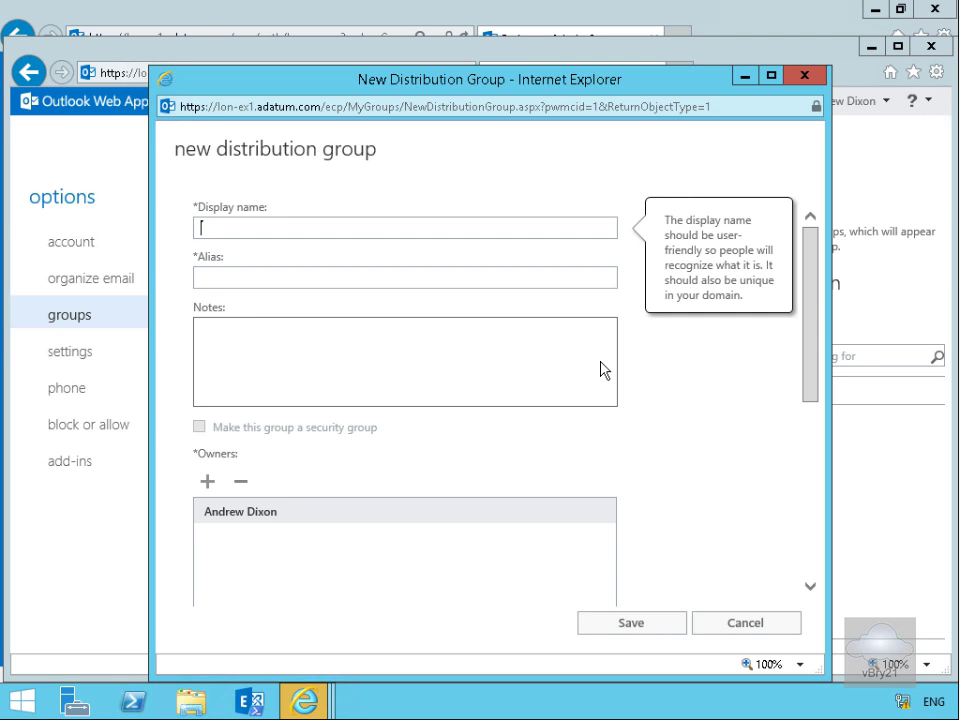
left_click(348, 228)
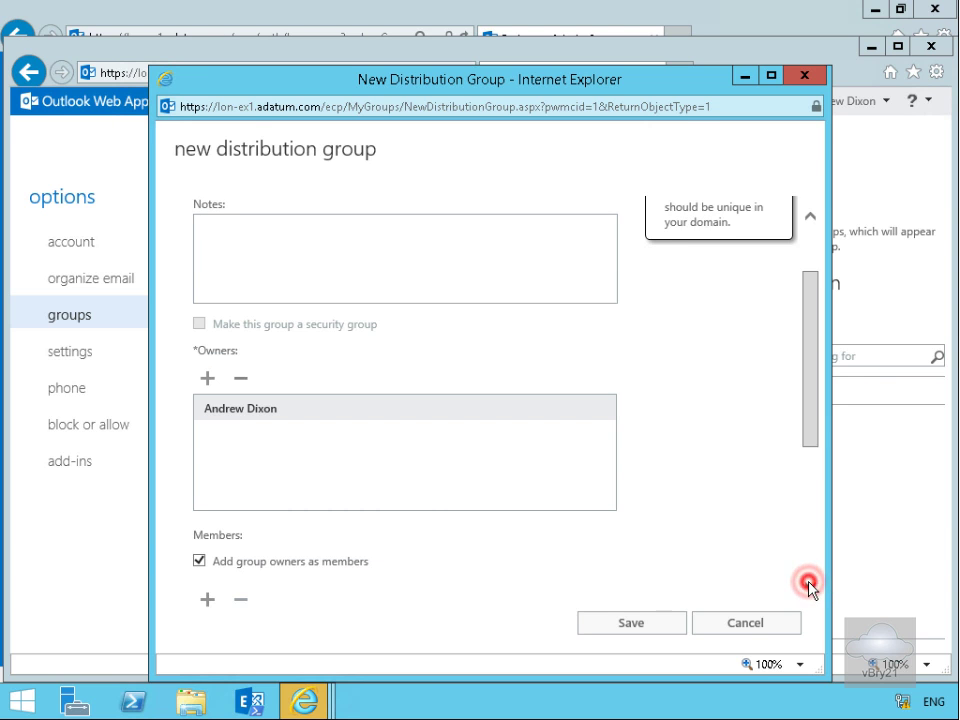
scroll("down", 3)
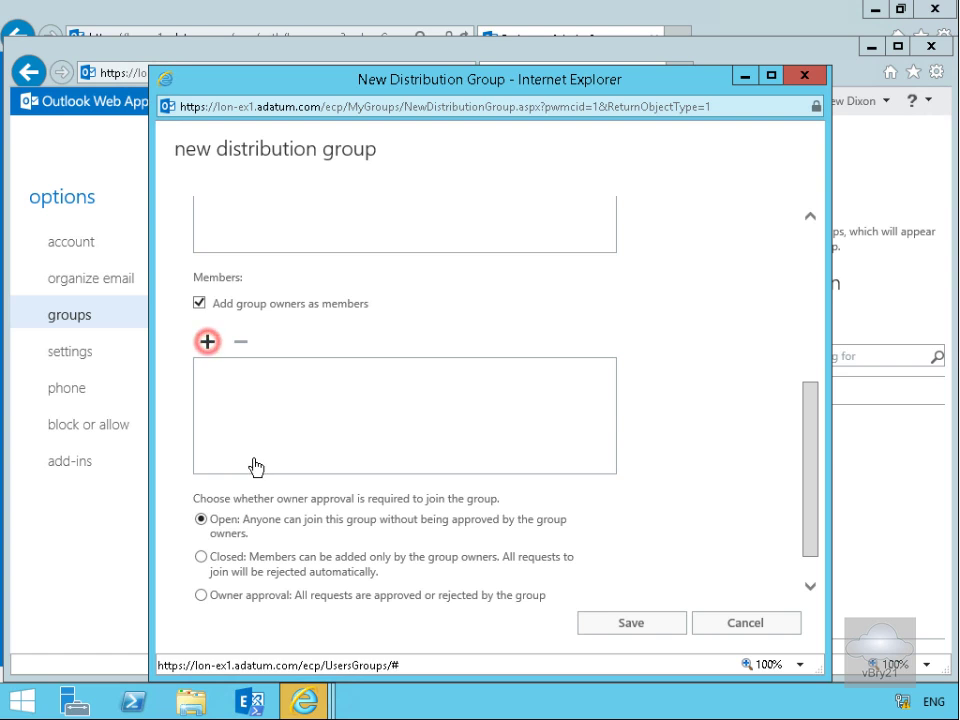
left_click(208, 340)
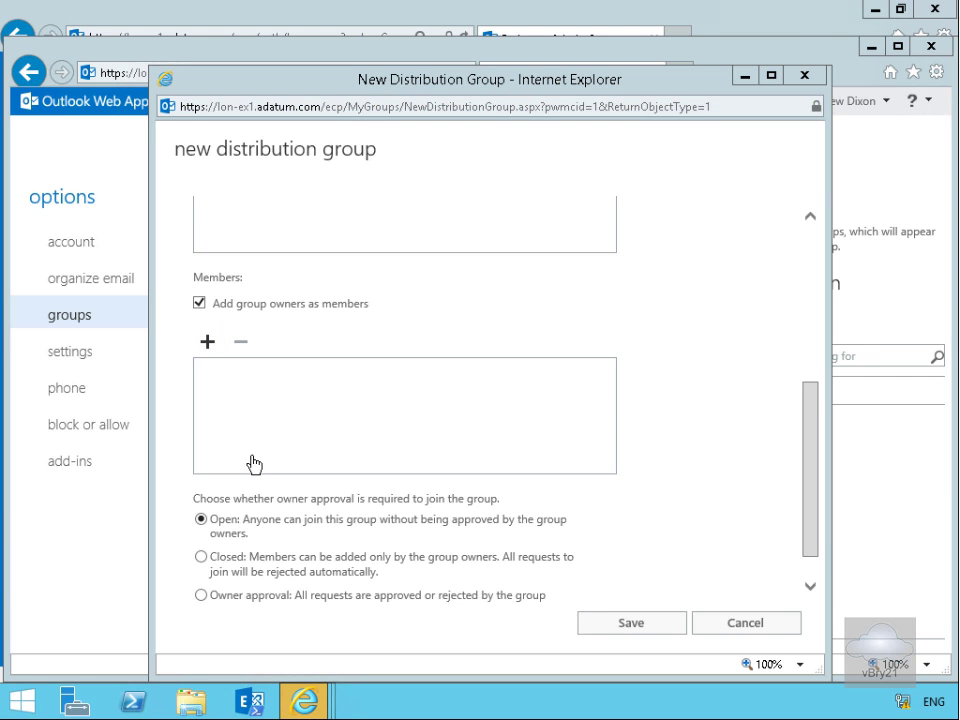
left_click(208, 340)
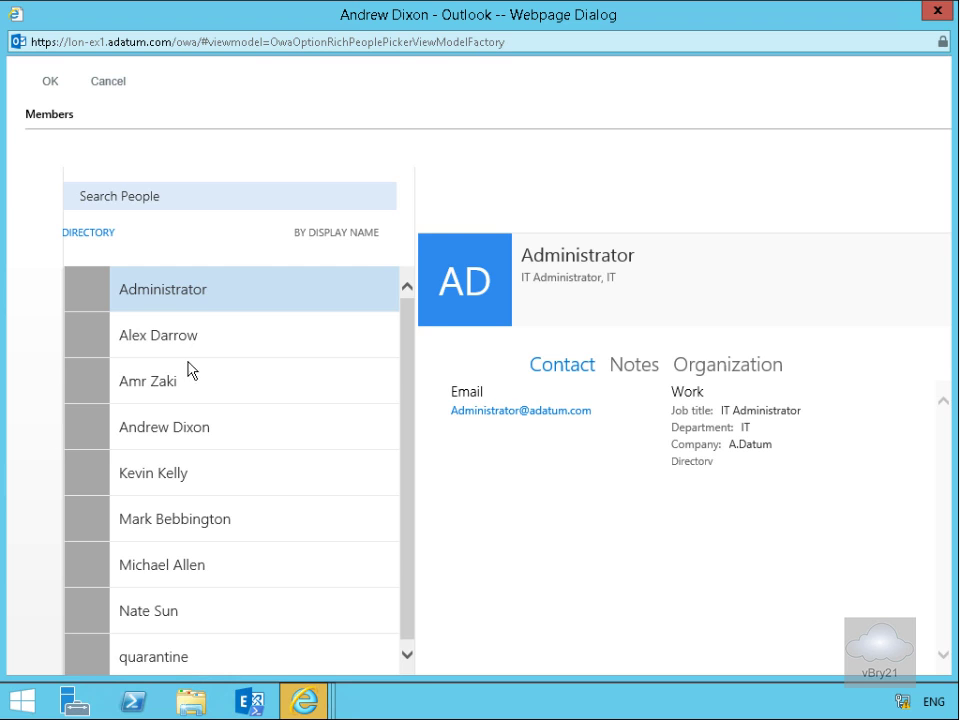
left_click(148, 380)
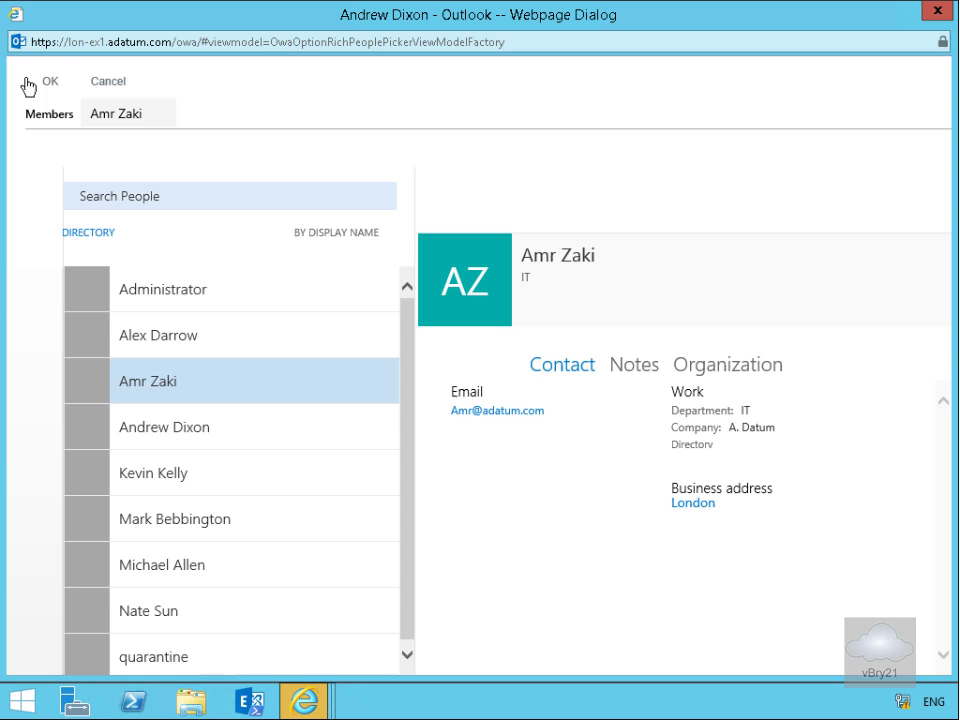
left_click(50, 80)
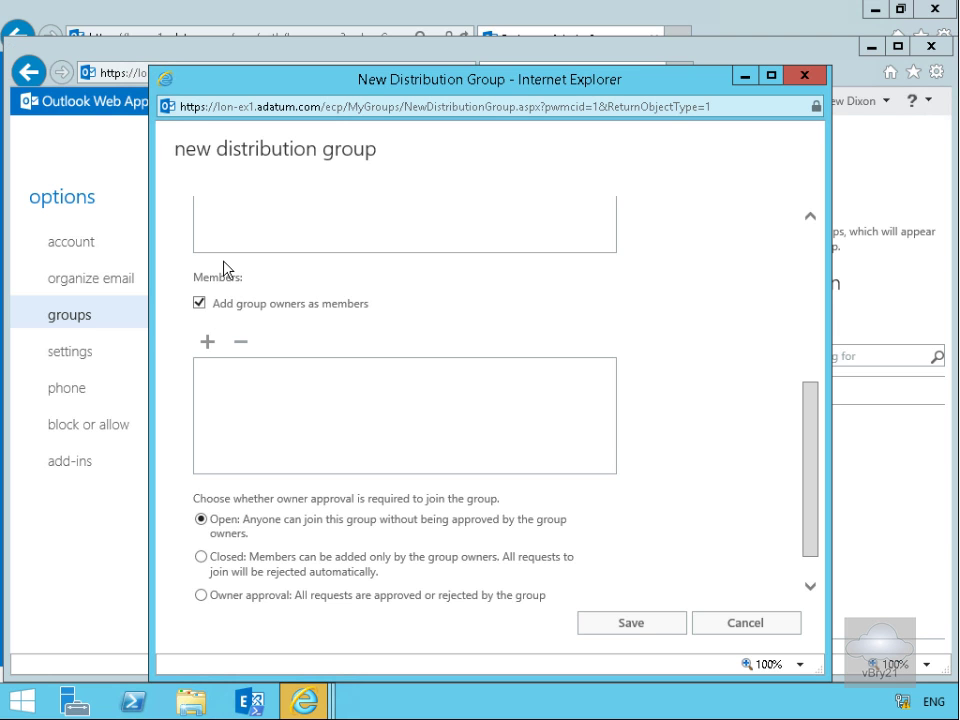
left_click(208, 340)
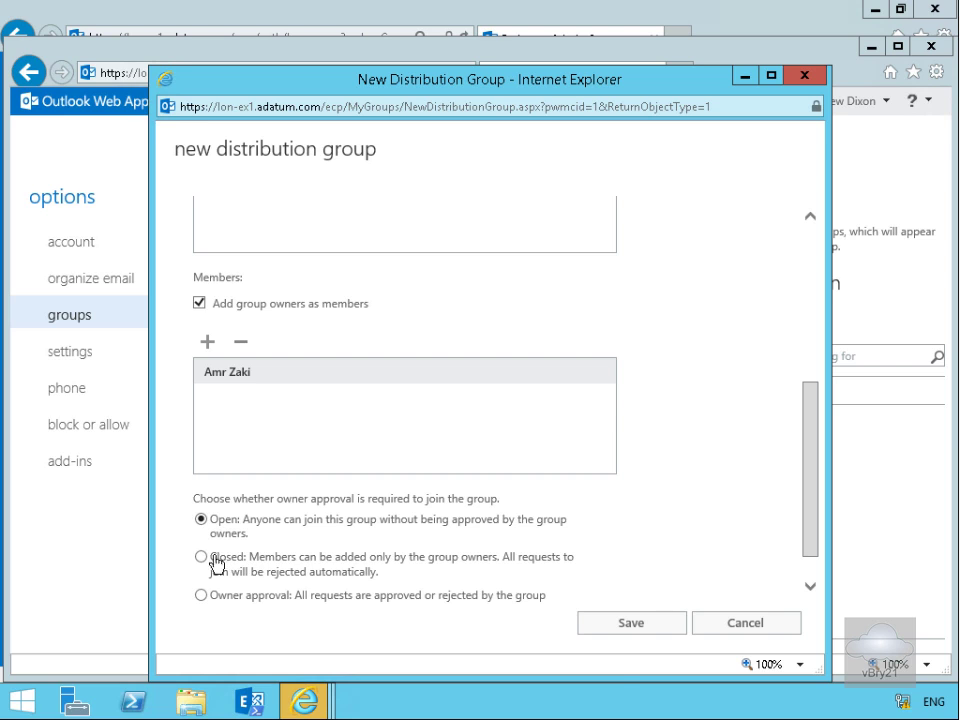
Set membership approval to Closed and save the Marketing Supervisors group
left_click(200, 556)
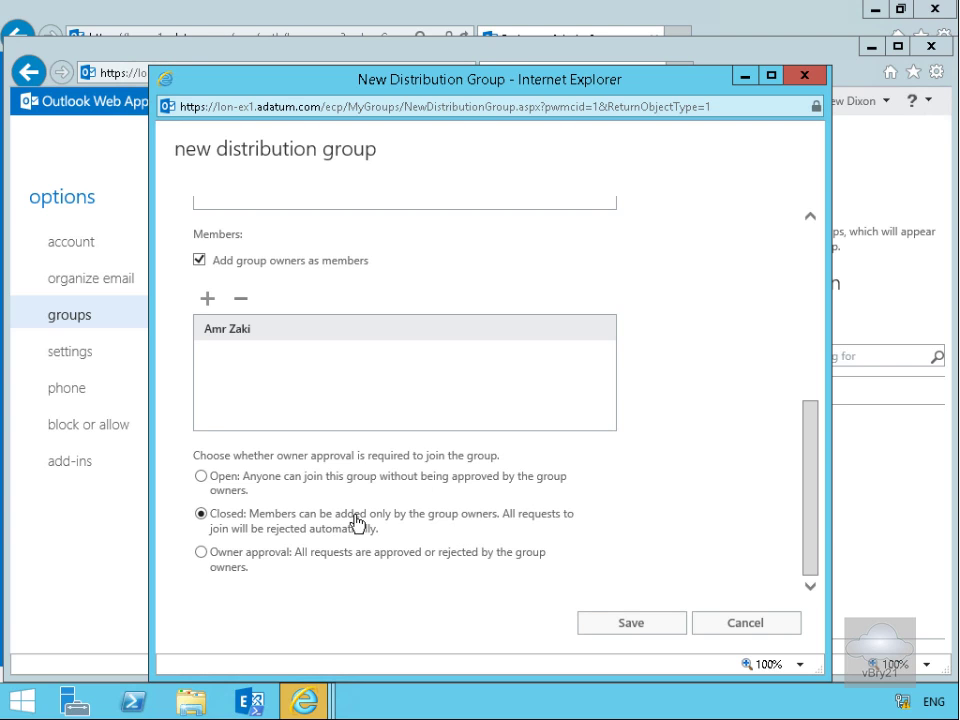
mouse_move(800, 502)
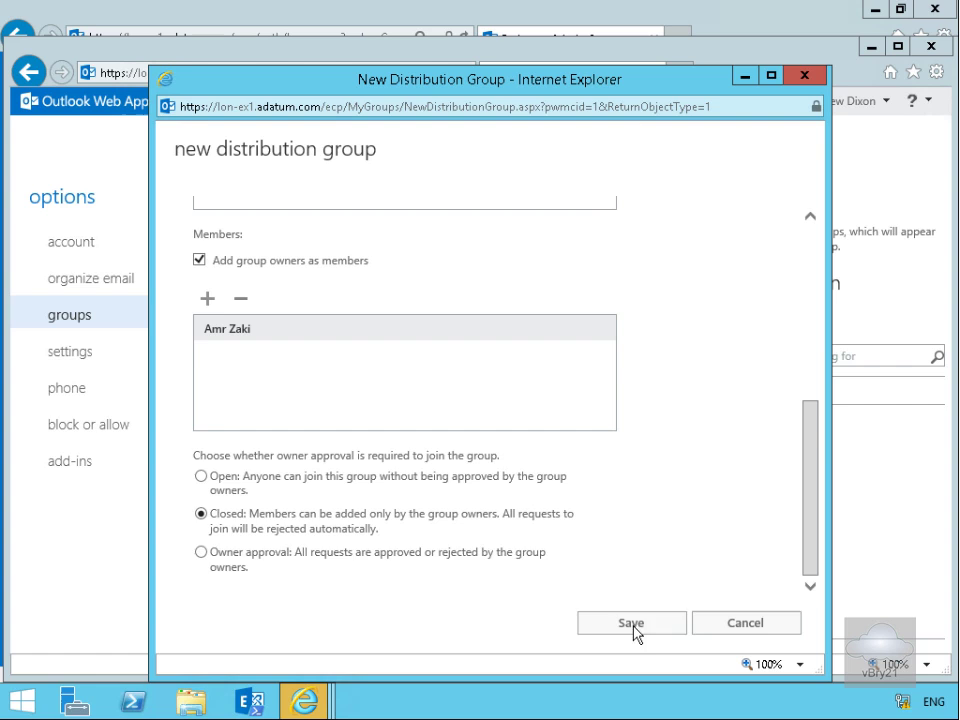
left_click(632, 622)
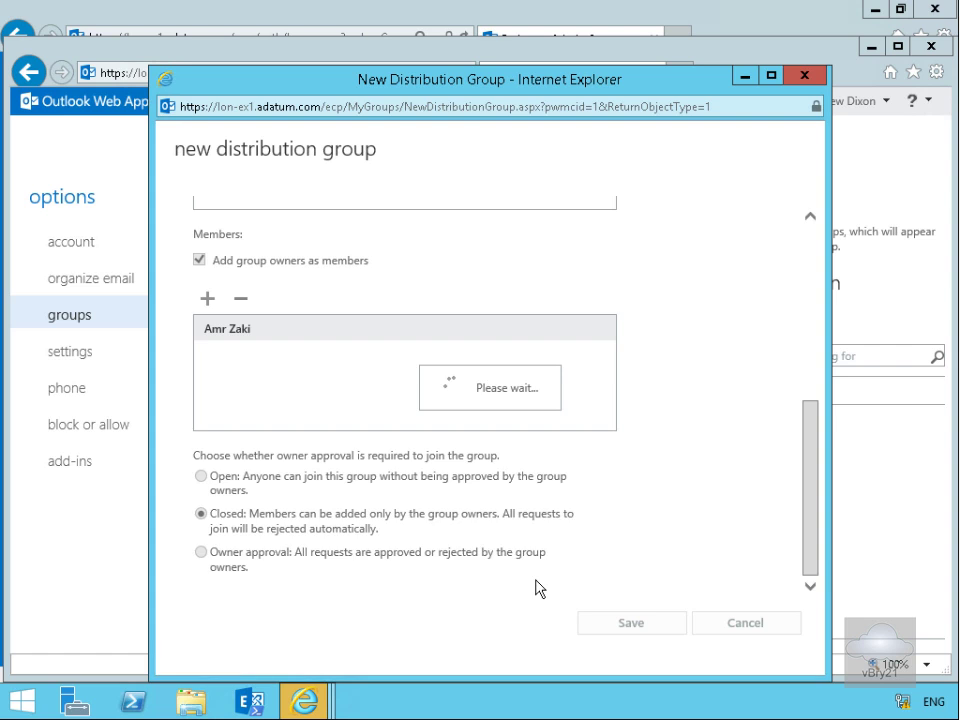
left_click(632, 622)
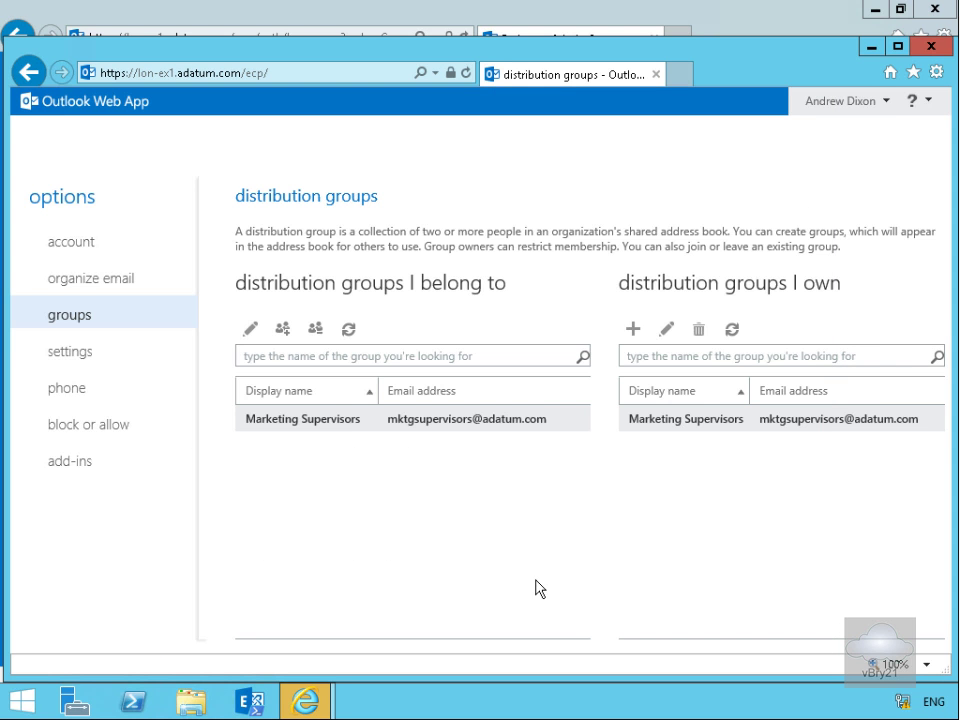